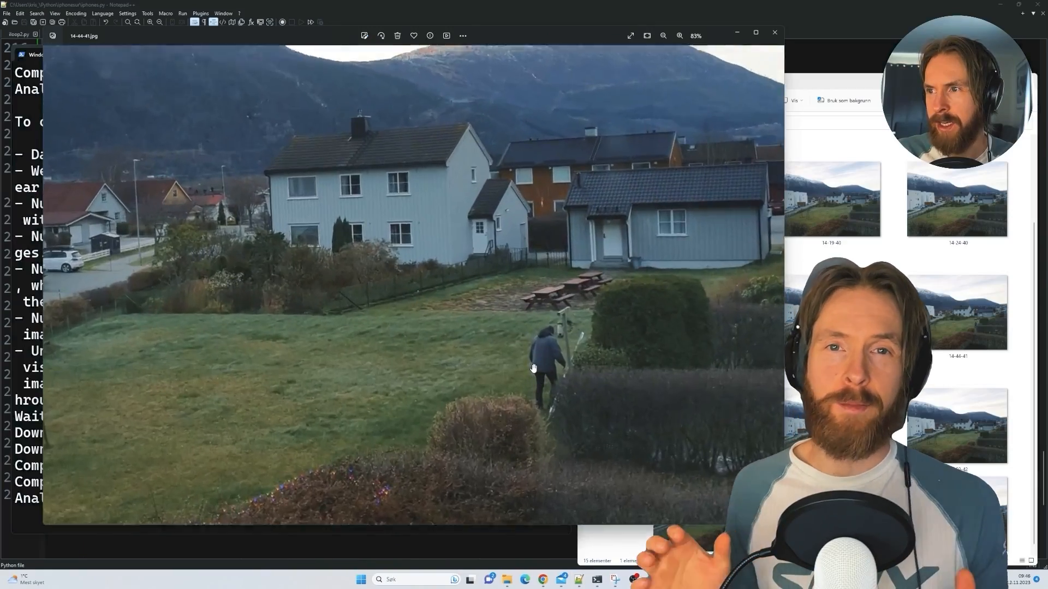
# Review the script's latest-image download description and the GPT-4 comparison prompt with its list of details to report
pyautogui.click(775, 32)
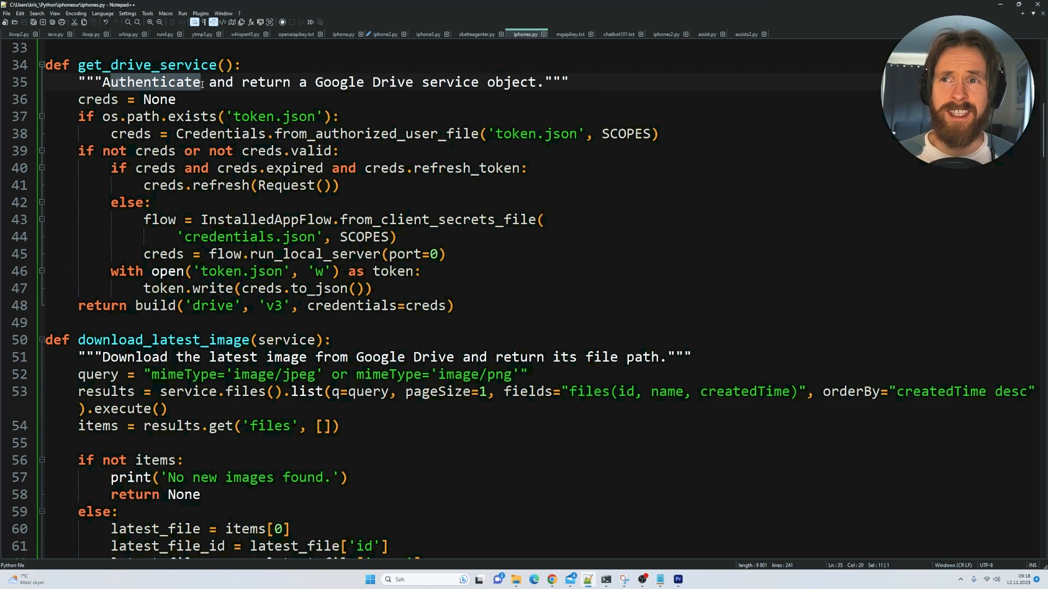
pyautogui.scroll(-3)
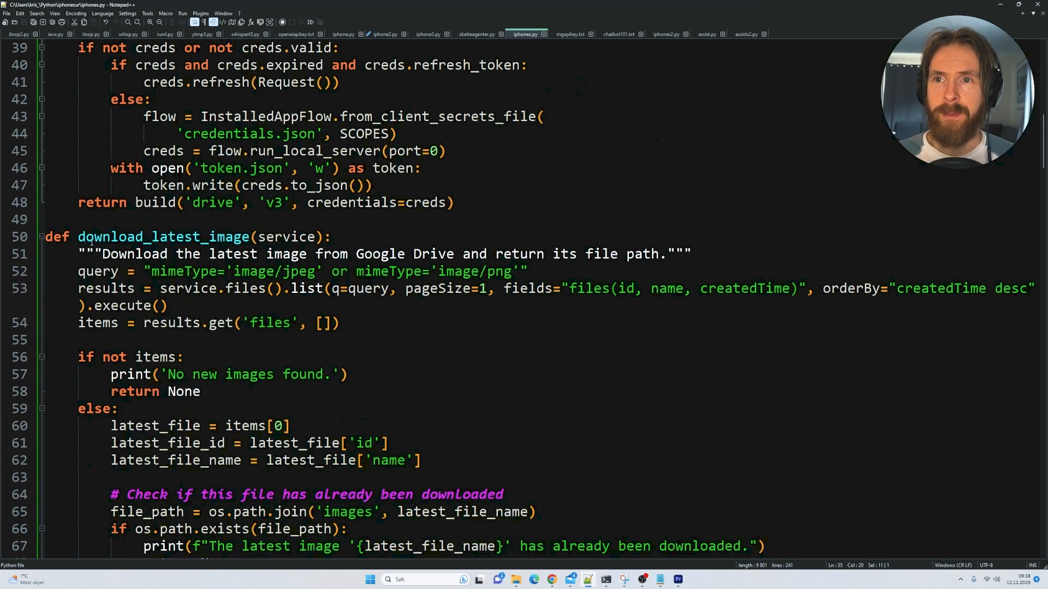
pyautogui.doubleClick(164, 237)
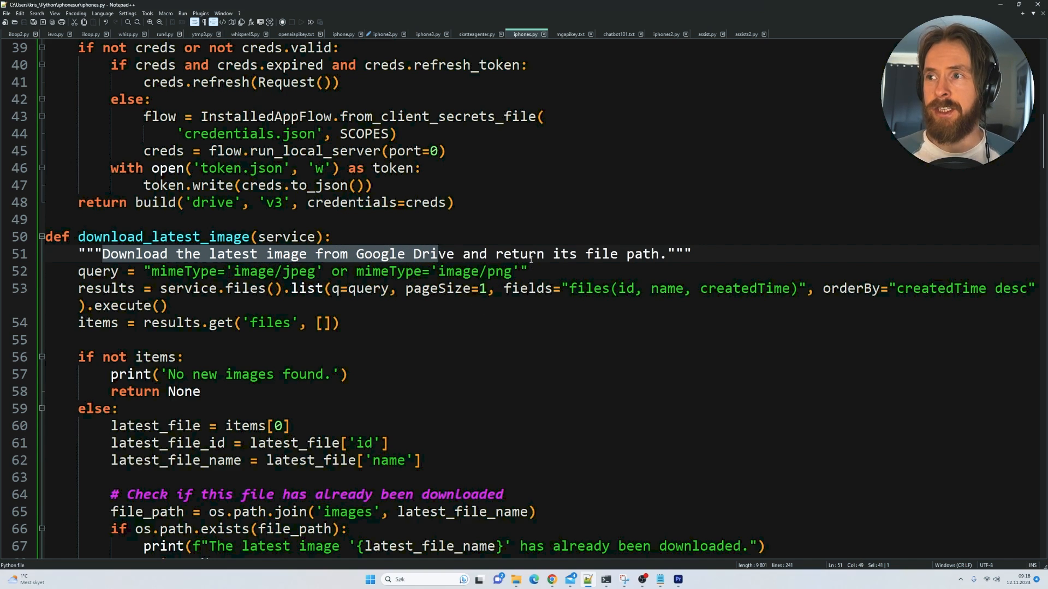
pyautogui.scroll(-3)
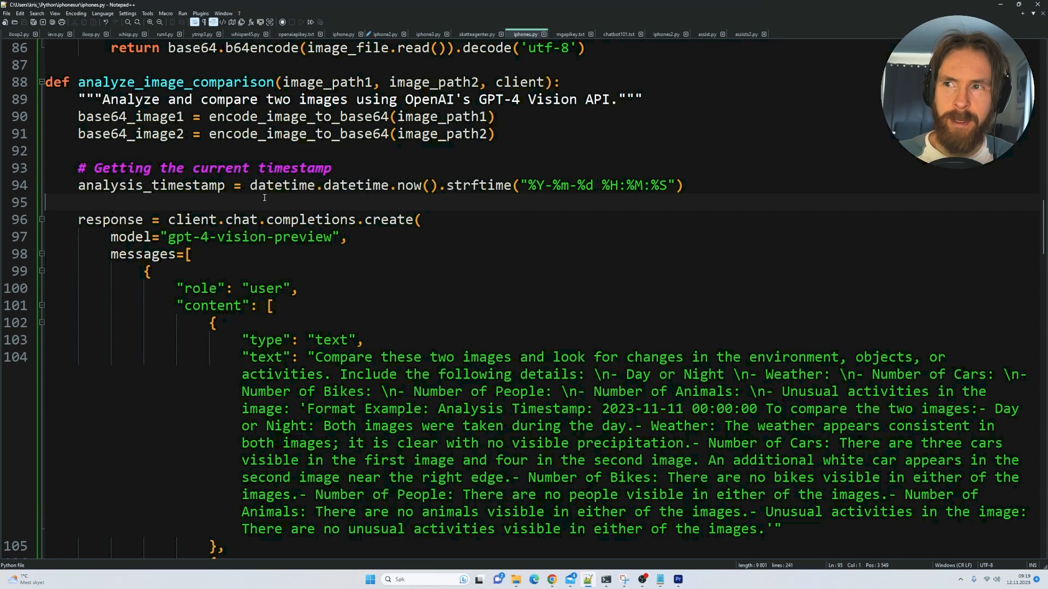
pyautogui.moveTo(467, 208)
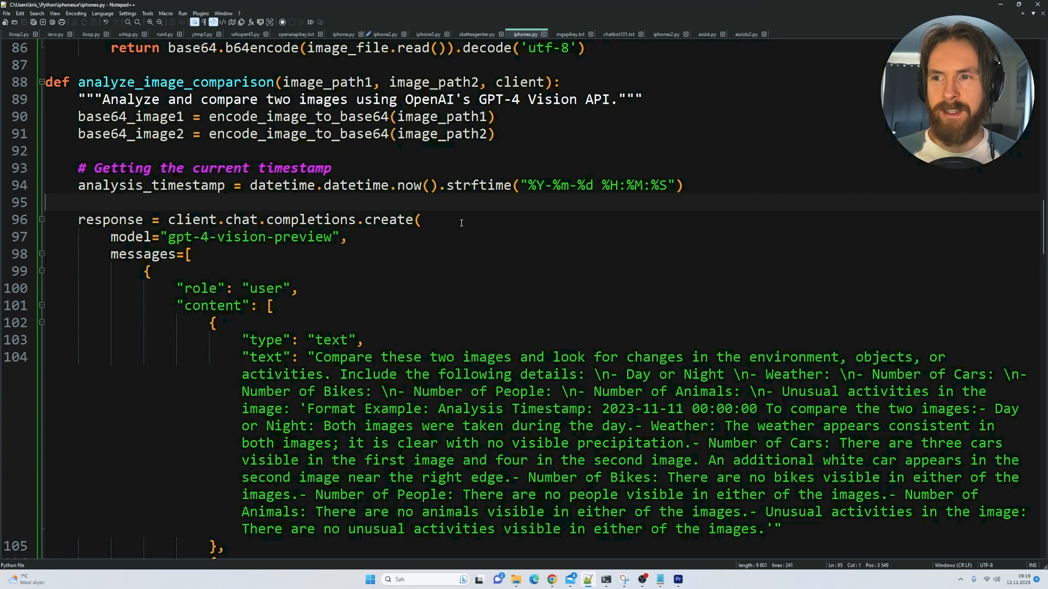
pyautogui.scroll(-3)
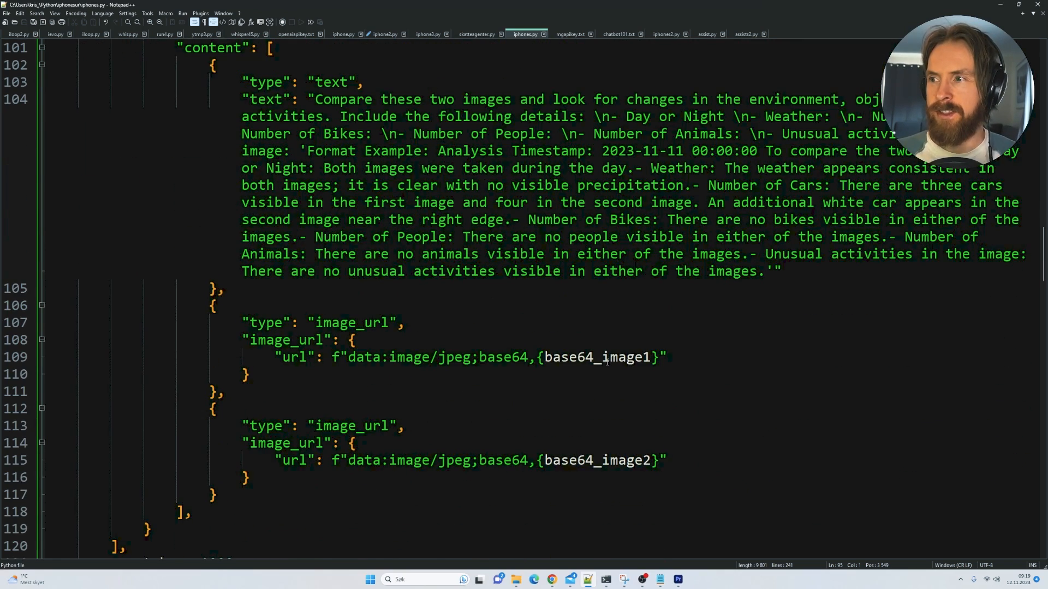
pyautogui.doubleClick(621, 357)
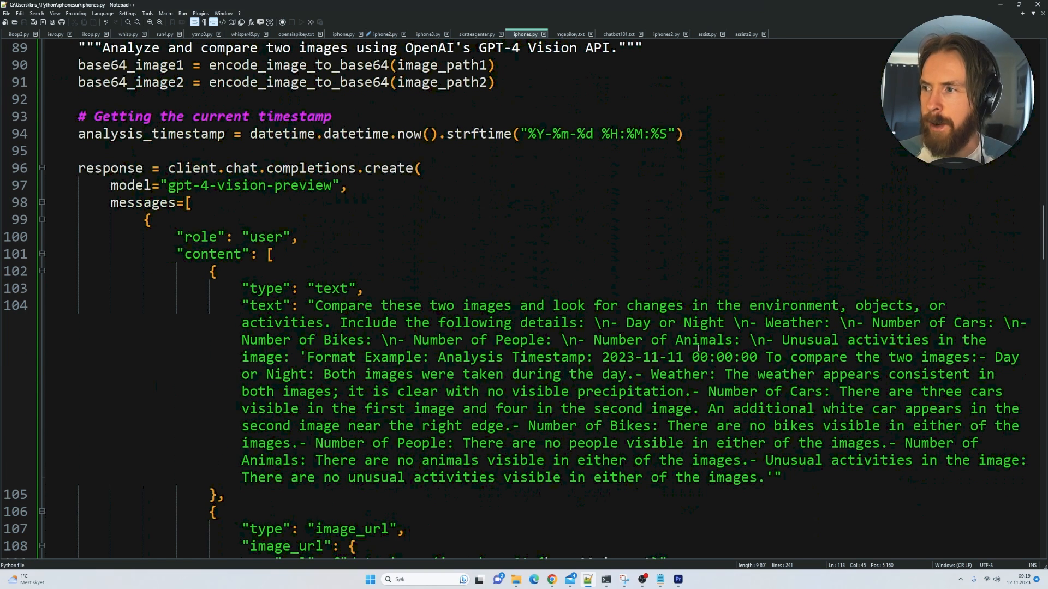
pyautogui.moveTo(315, 305); pyautogui.dragTo(437, 306)
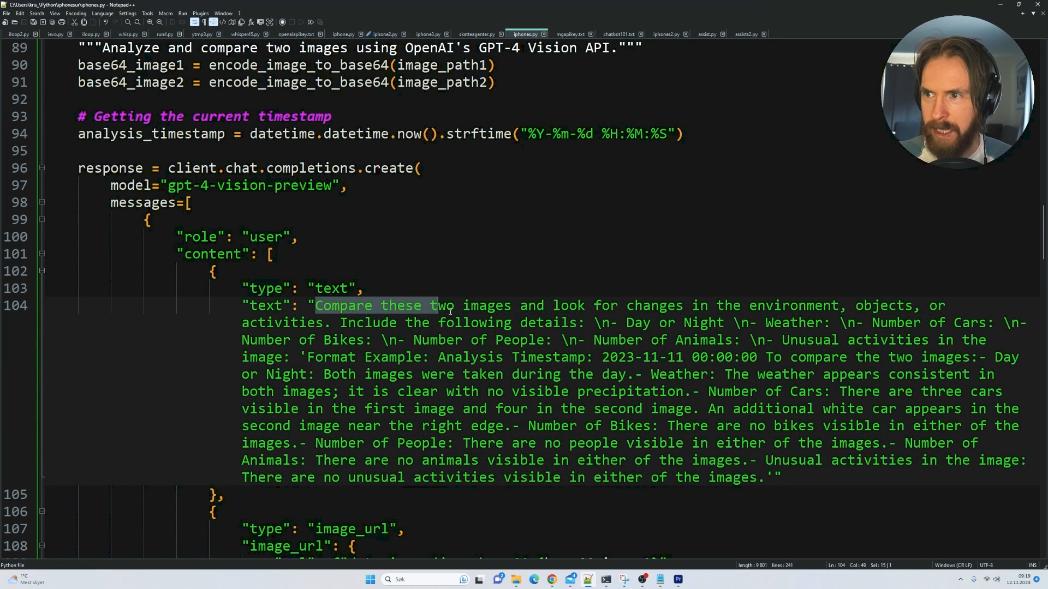
pyautogui.moveTo(441, 305); pyautogui.dragTo(692, 306)
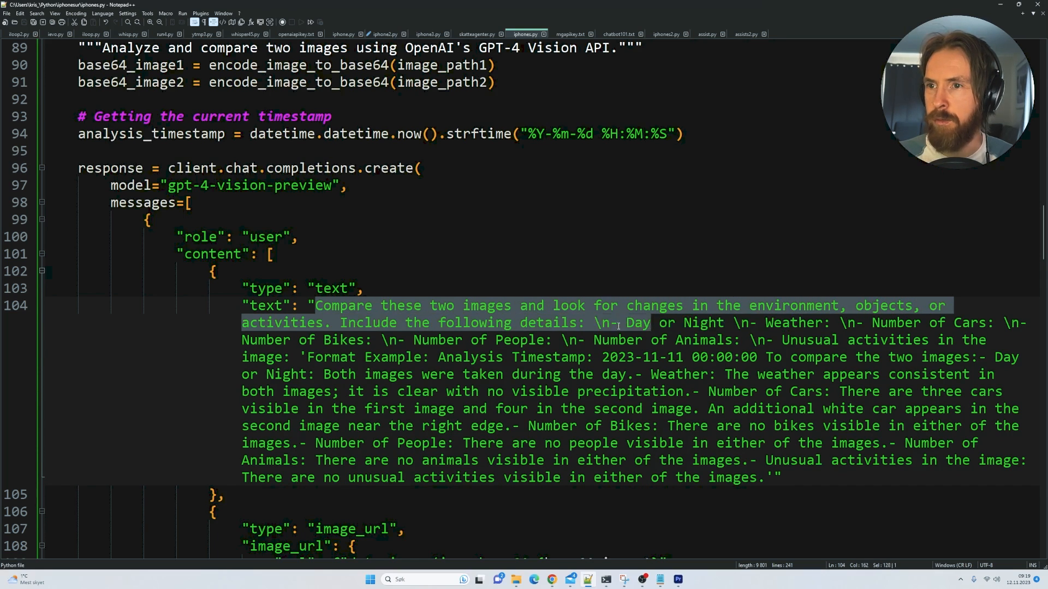
pyautogui.moveTo(340, 323); pyautogui.dragTo(563, 323)
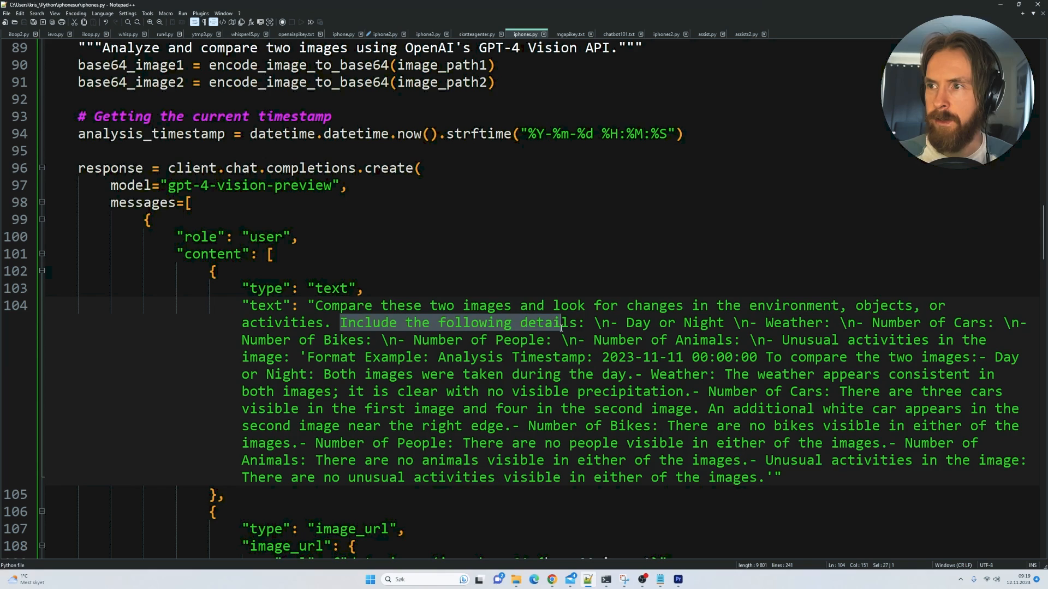
pyautogui.moveTo(560, 323); pyautogui.dragTo(592, 357)
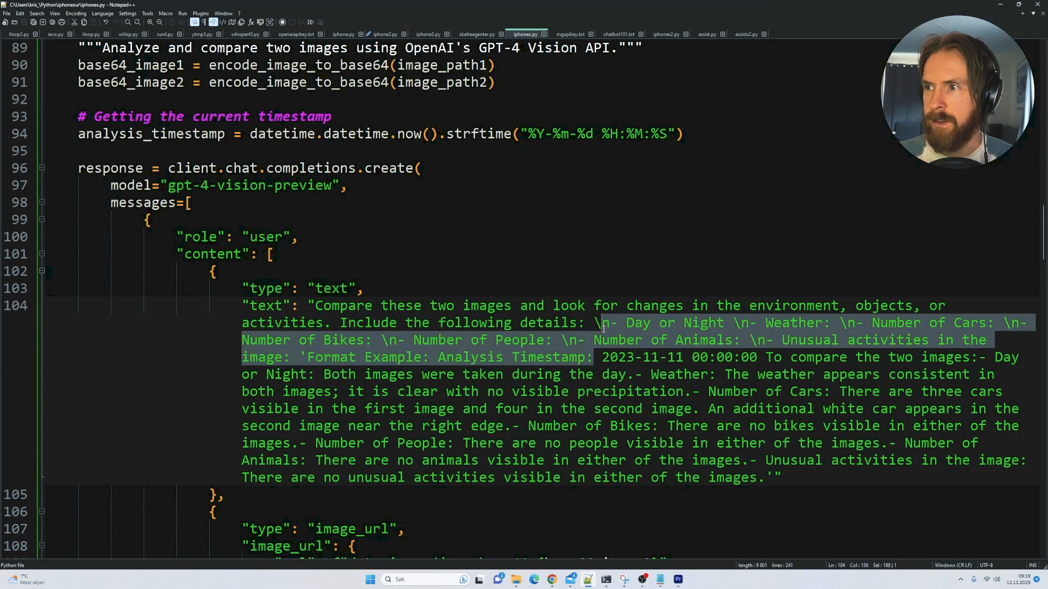
pyautogui.click(624, 323)
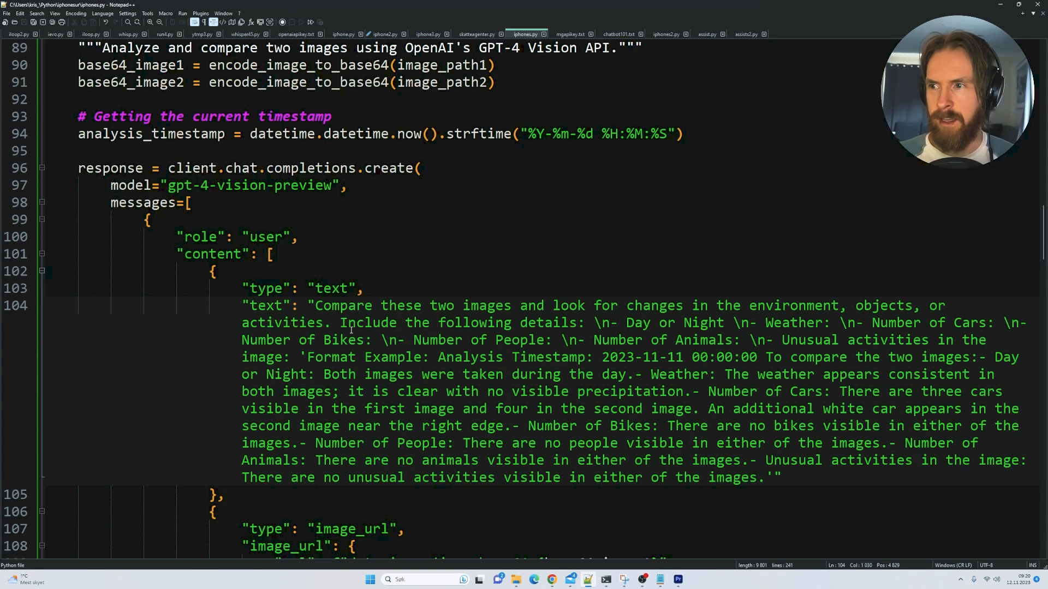
# Review the report count of 12, the hourly summary request, and the 350-second waiting message in the script
pyautogui.scroll(-3)
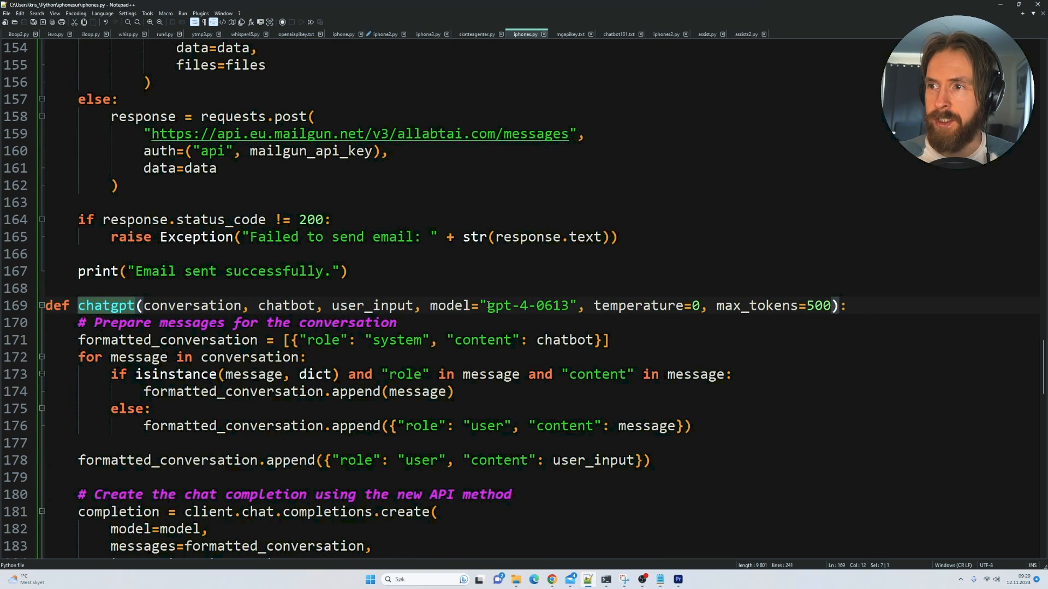
pyautogui.doubleClick(528, 306)
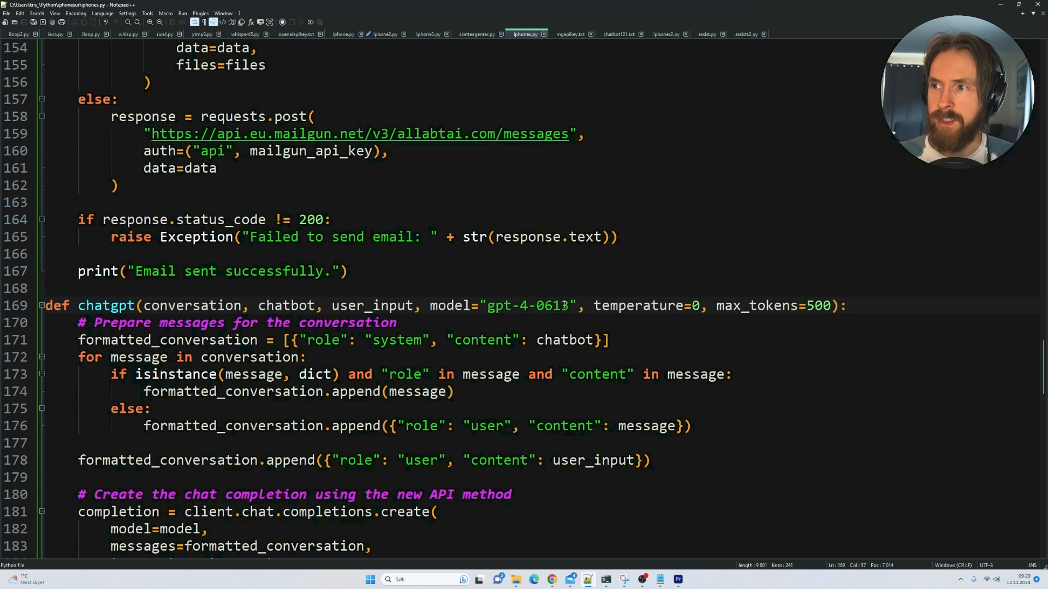
pyautogui.scroll(-3)
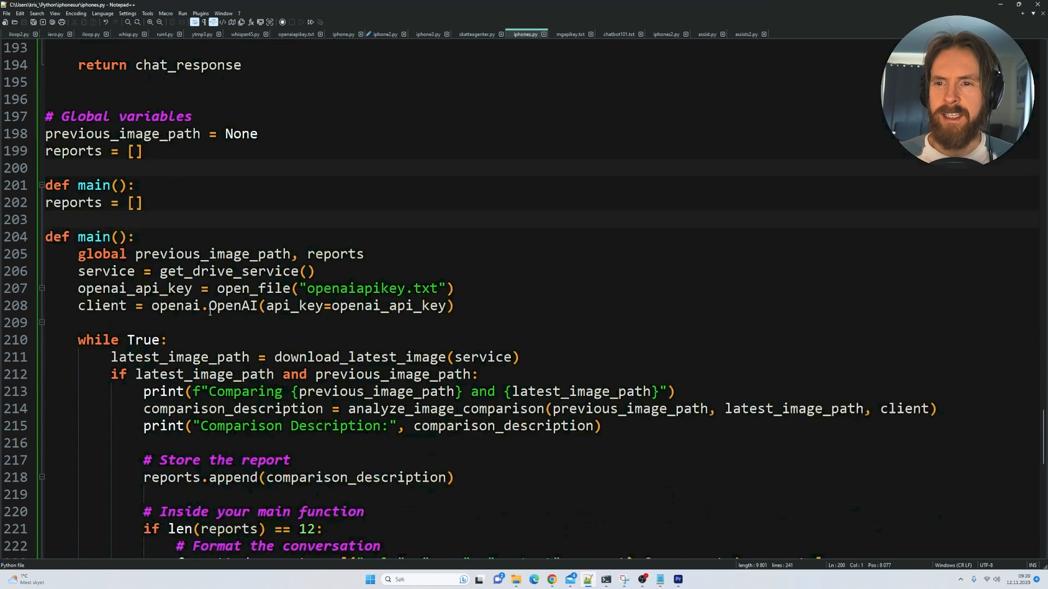
pyautogui.scroll(-3)
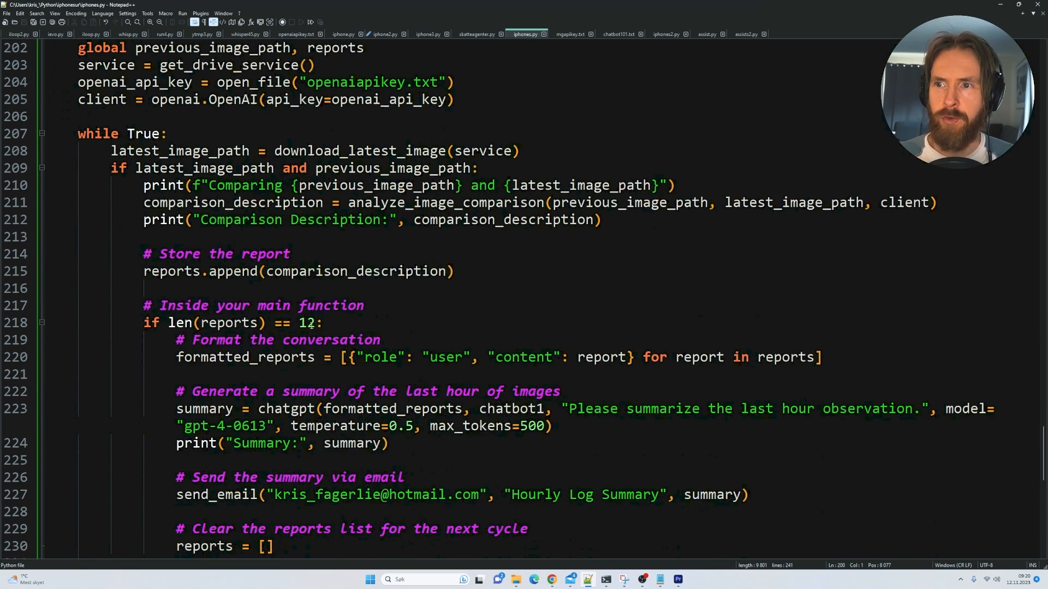
pyautogui.doubleClick(231, 323)
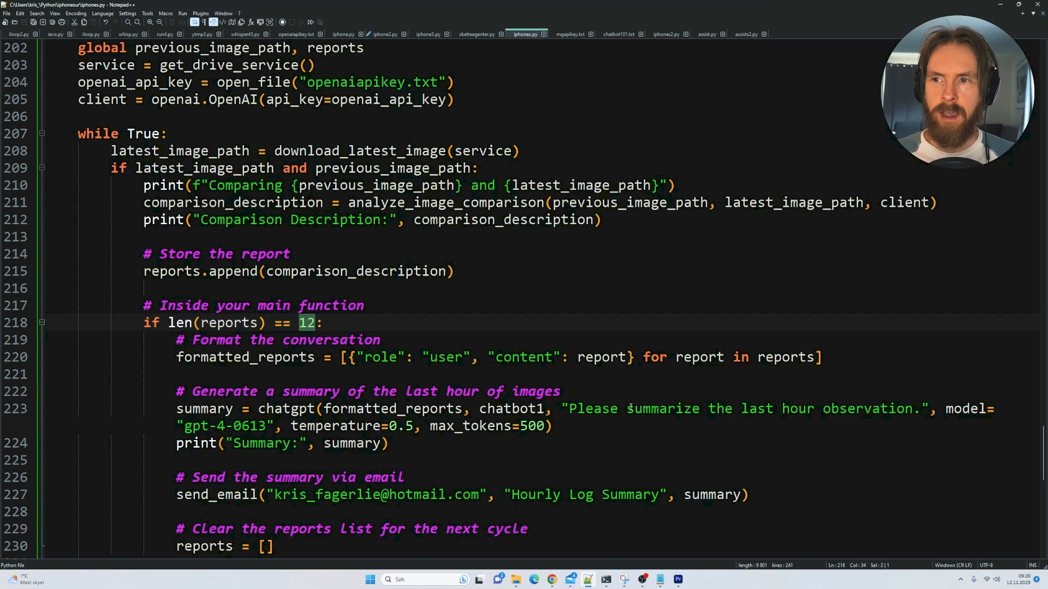
pyautogui.click(568, 408)
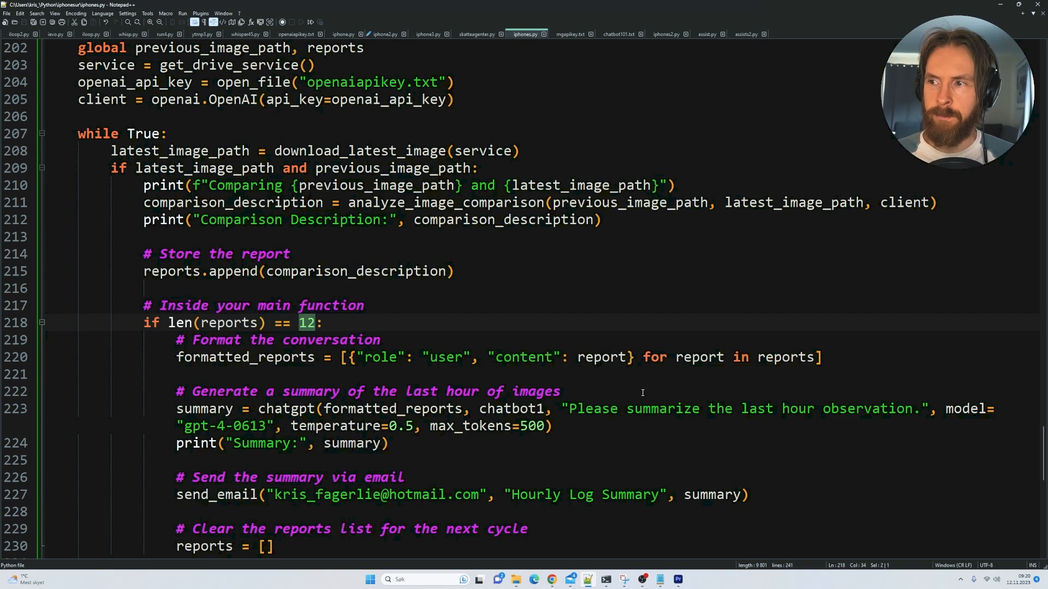
pyautogui.moveTo(570, 408); pyautogui.dragTo(858, 408)
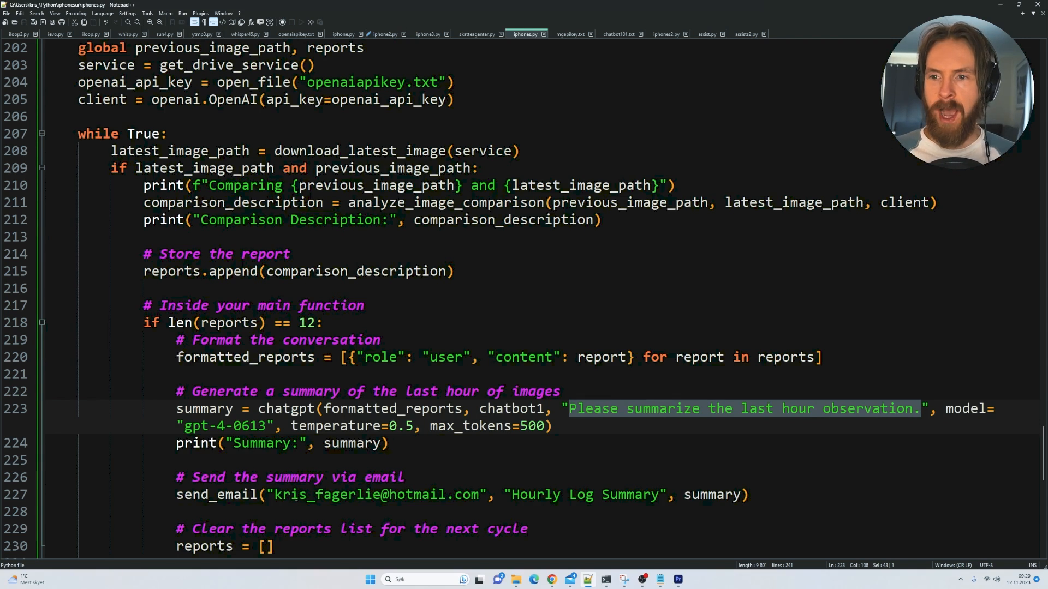
pyautogui.doubleClick(526, 494)
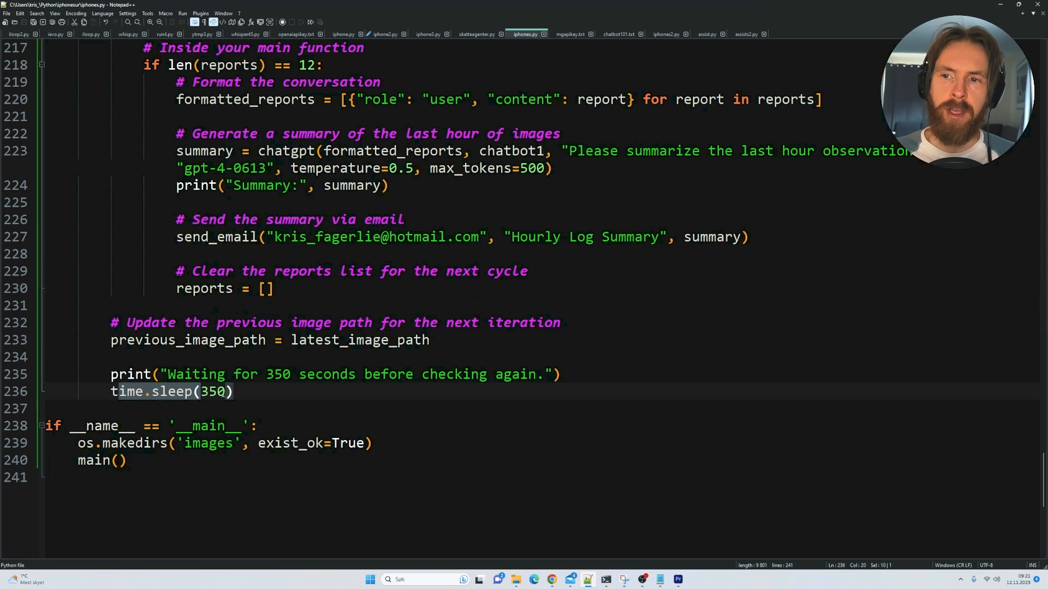
pyautogui.moveTo(167, 374); pyautogui.dragTo(314, 374)
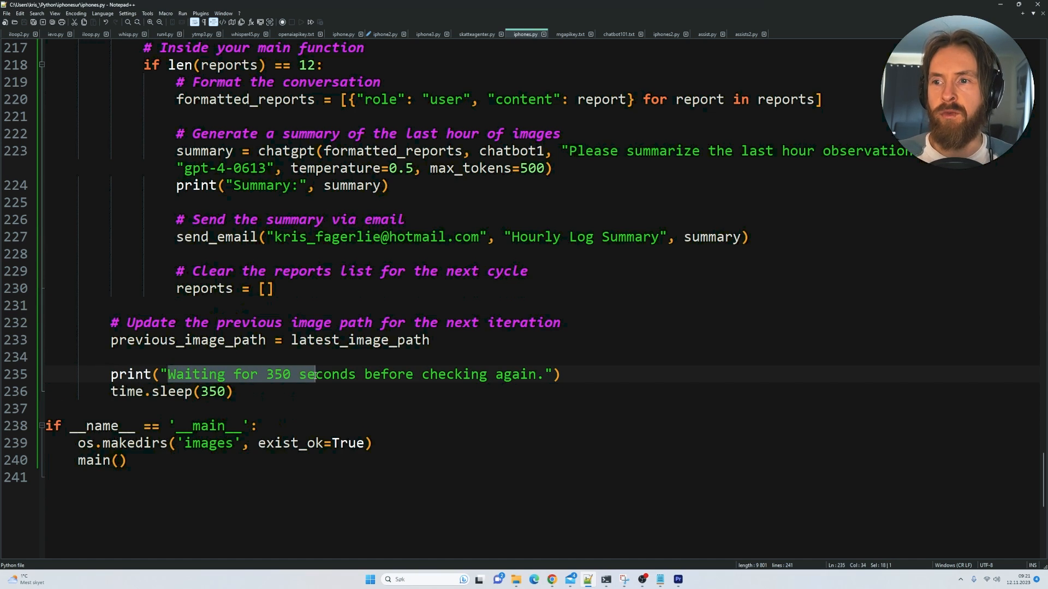
pyautogui.moveTo(313, 374); pyautogui.dragTo(545, 374)
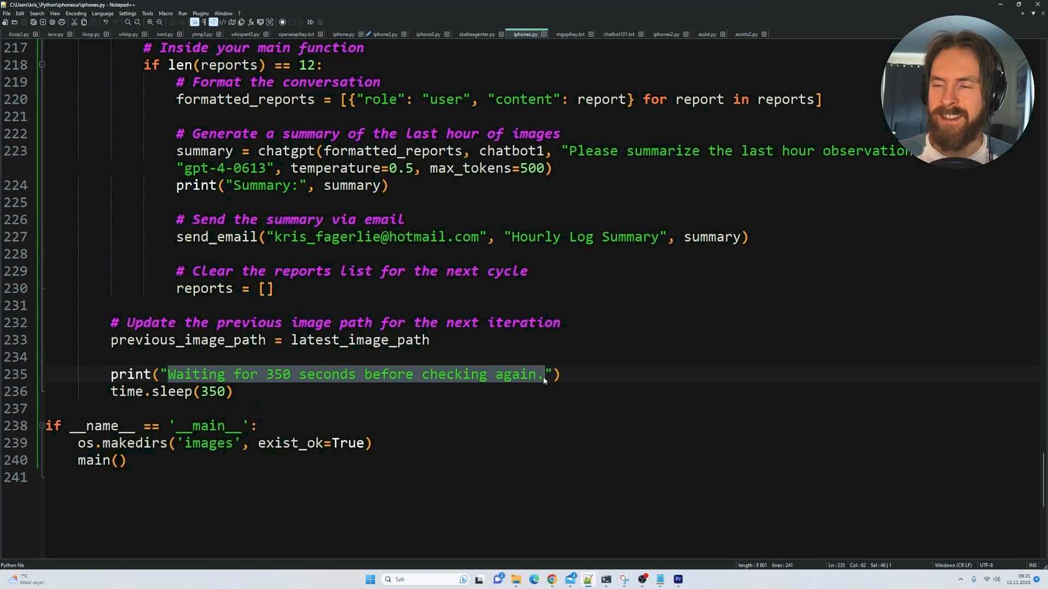
pyautogui.click(572, 404)
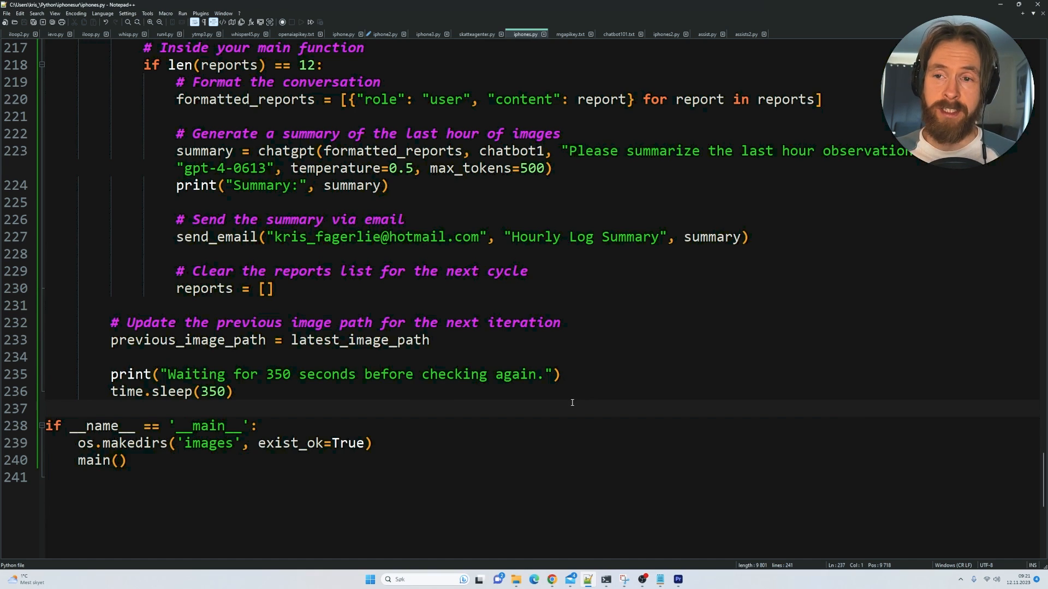
pyautogui.moveTo(337, 374)
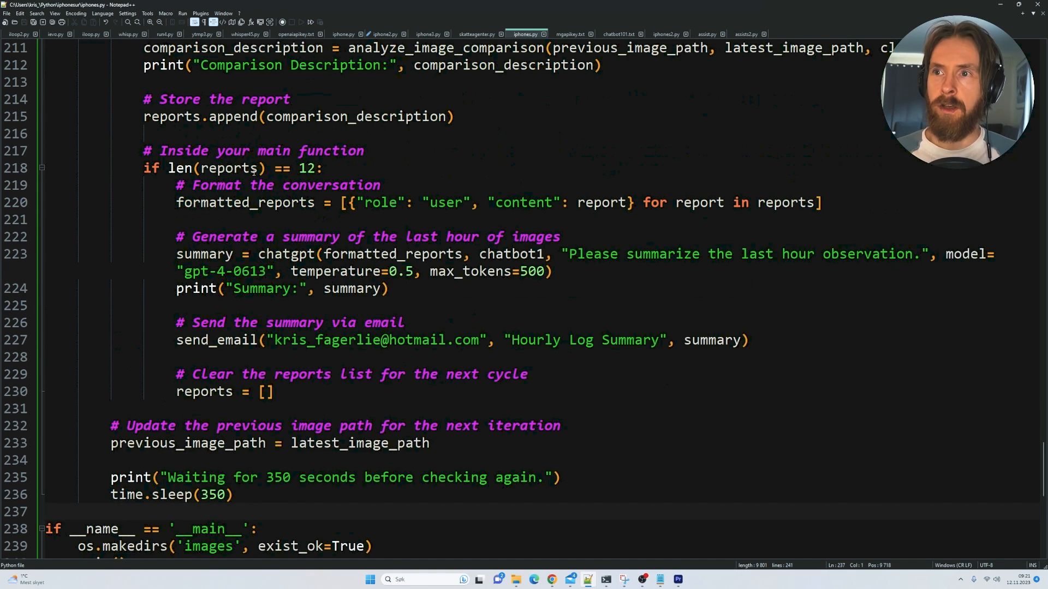
pyautogui.doubleClick(306, 168)
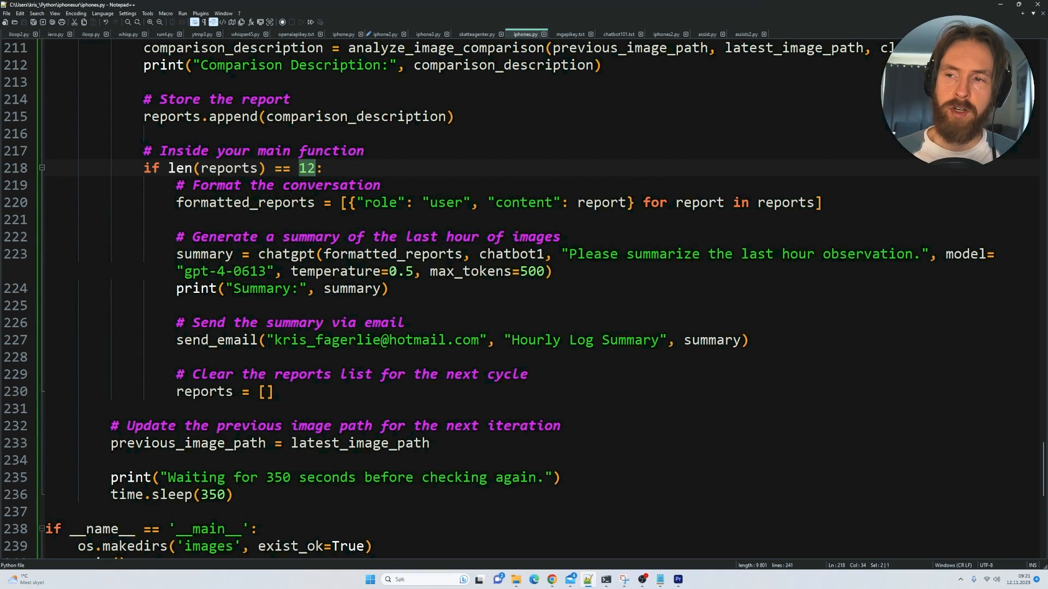
pyautogui.scroll(-3)
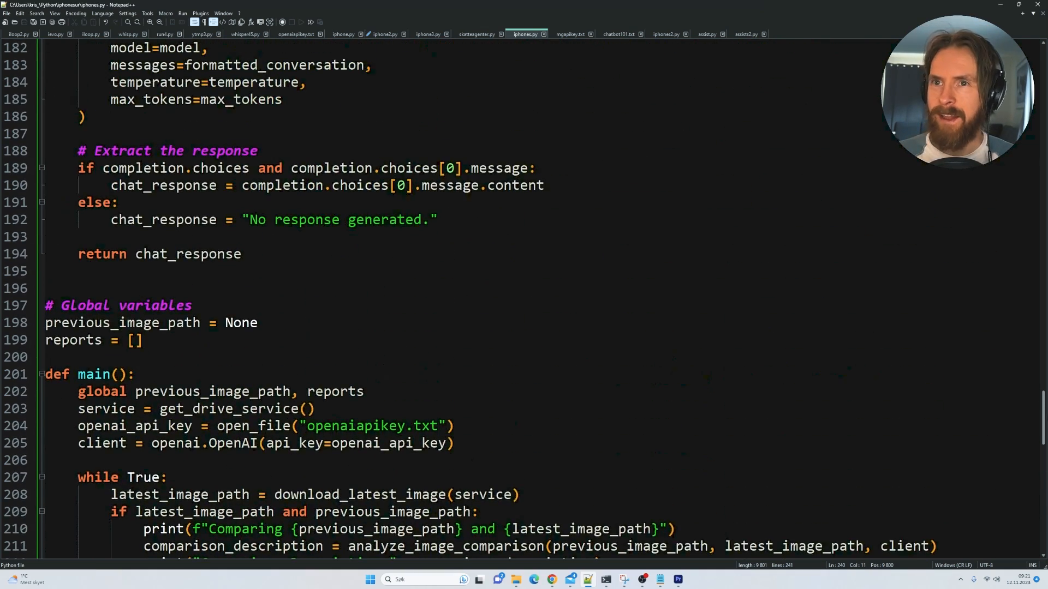
pyautogui.scroll(-3)
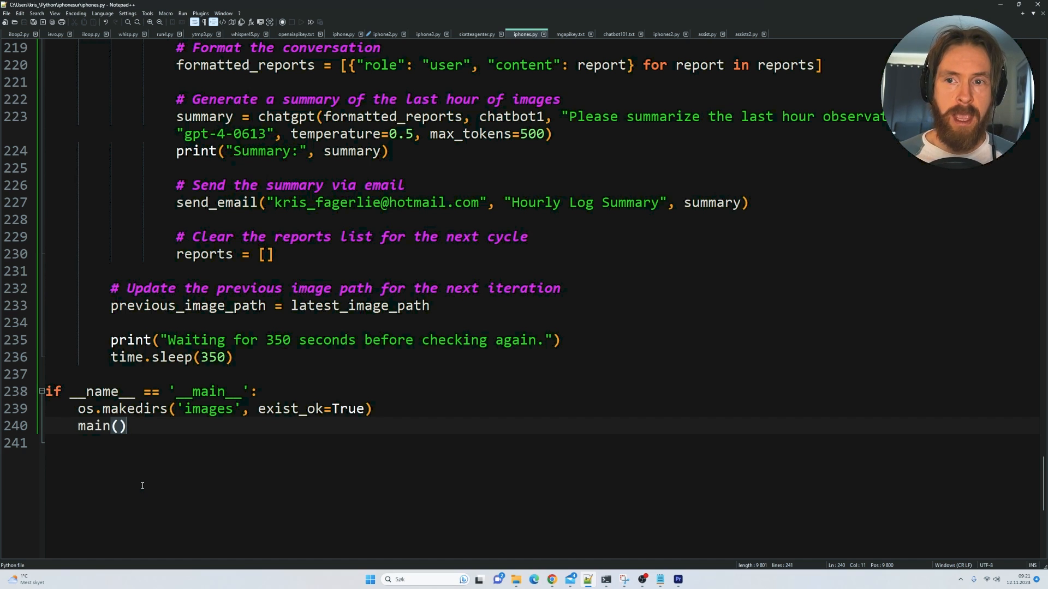
pyautogui.moveTo(631, 320)
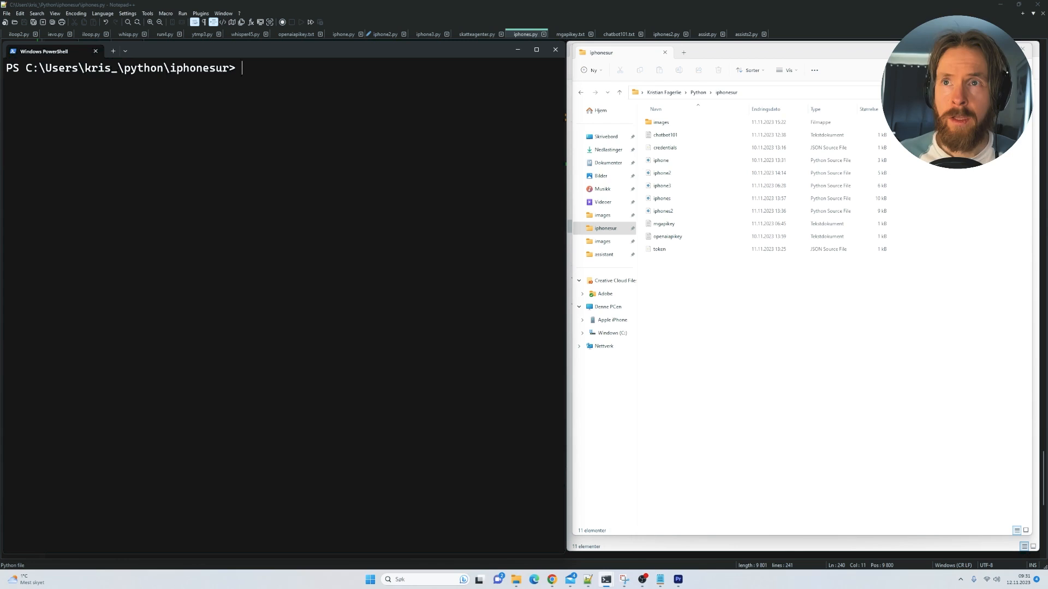
# Run 'Python iphones.py' in PowerShell to start downloading and comparing camera images
pyautogui.write('Python')
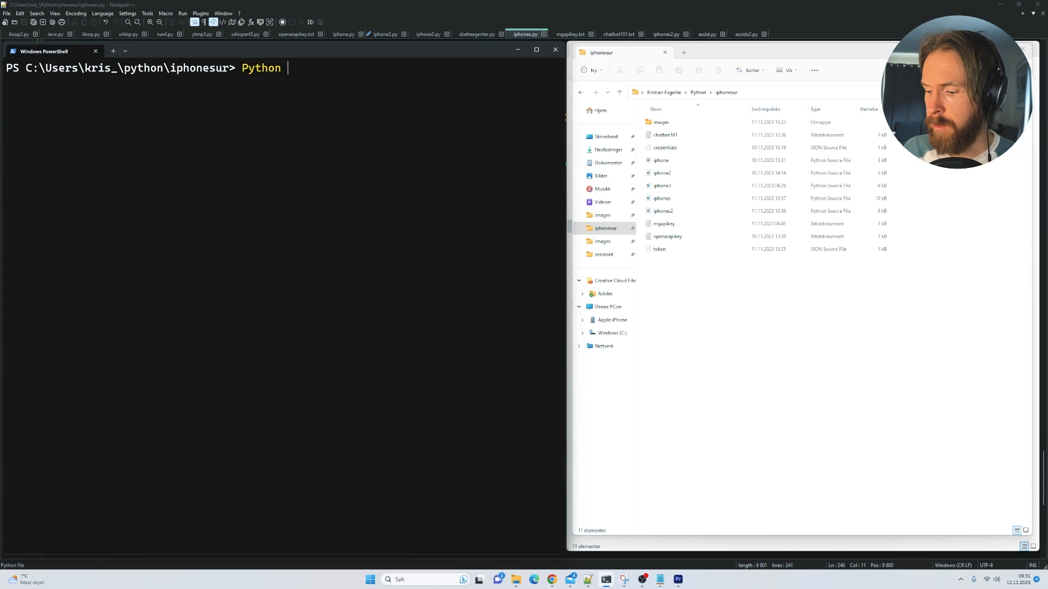
pyautogui.write('iphone')
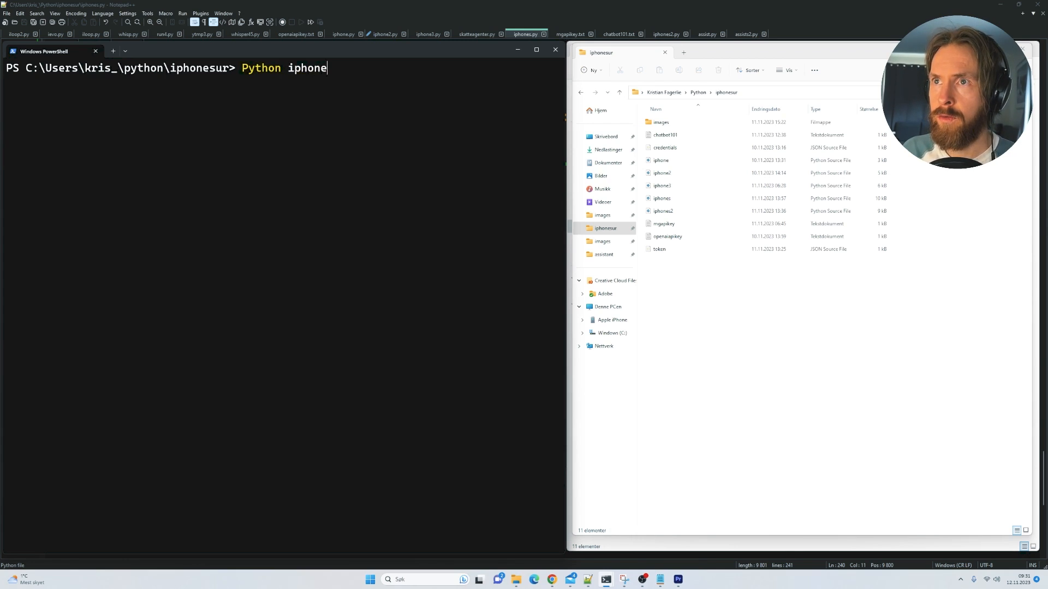
pyautogui.write('s.')
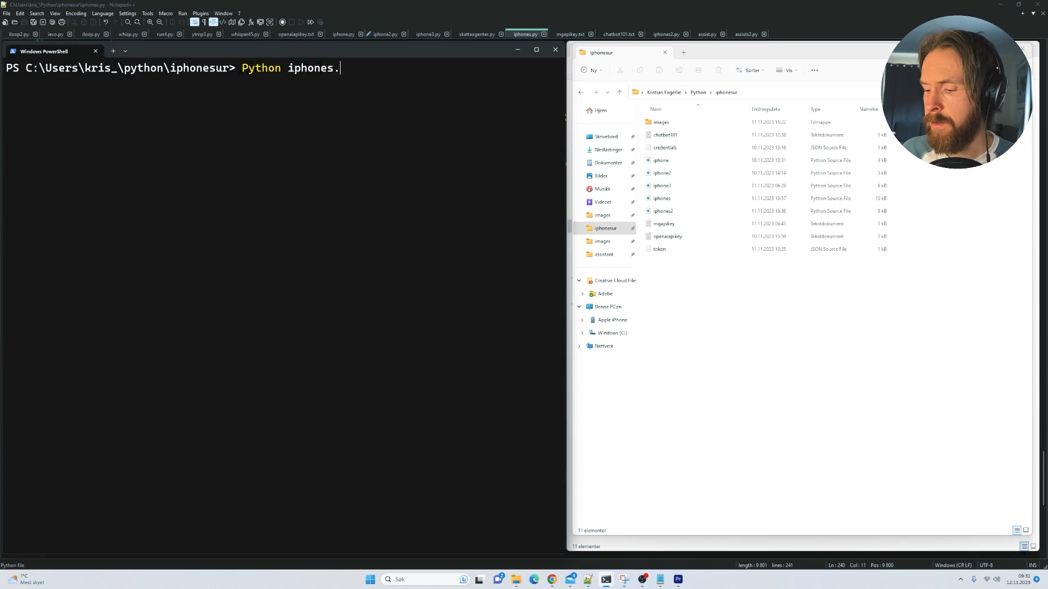
pyautogui.write('py')
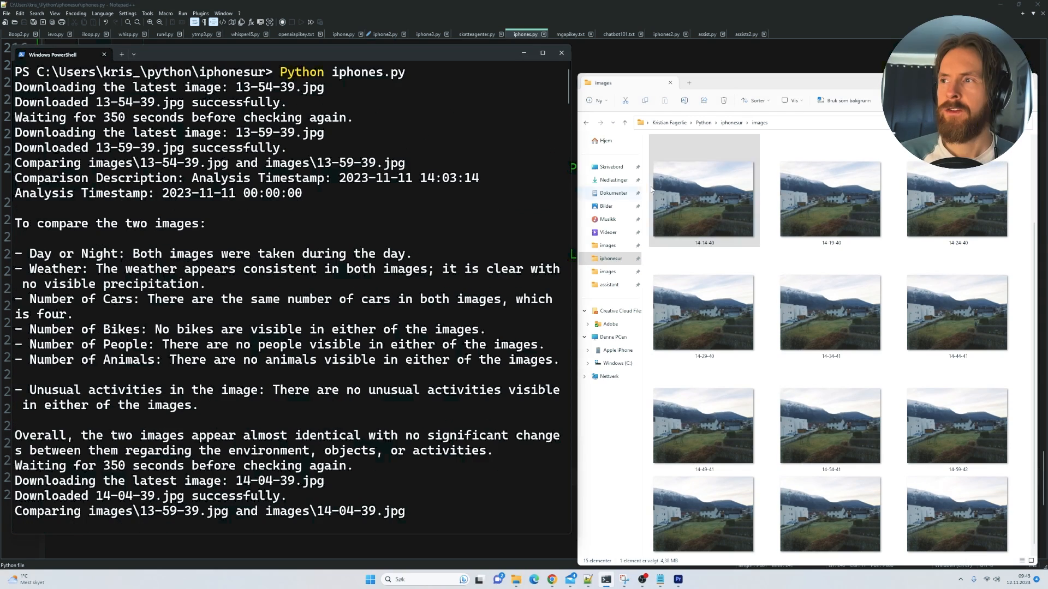
# View camera shots 14-14-40, 13-54-39 and 13-59-39 in Photos, then return to the PowerShell output
pyautogui.doubleClick(704, 190)
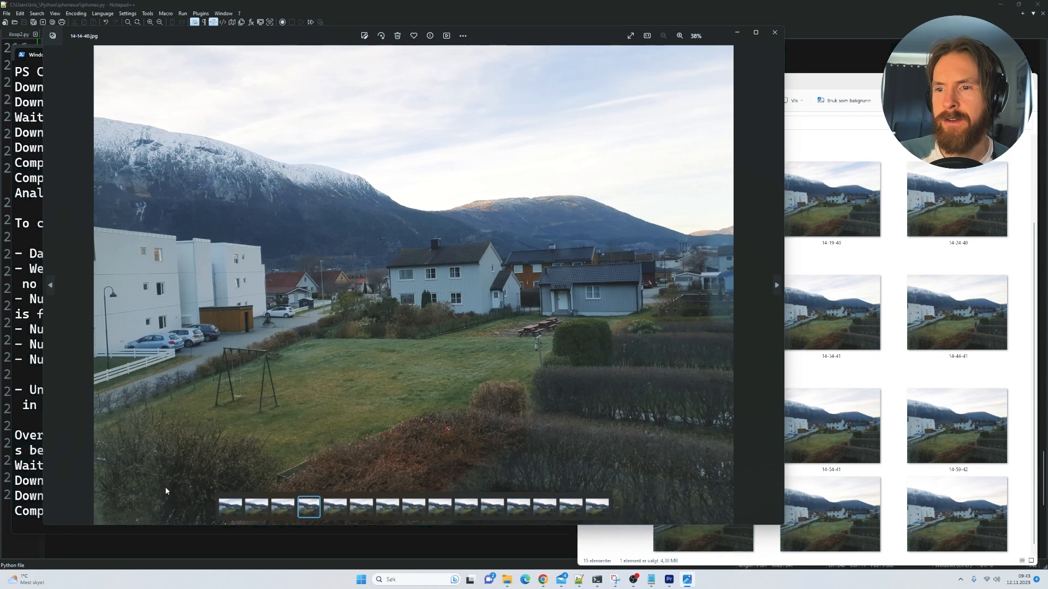
pyautogui.click(229, 504)
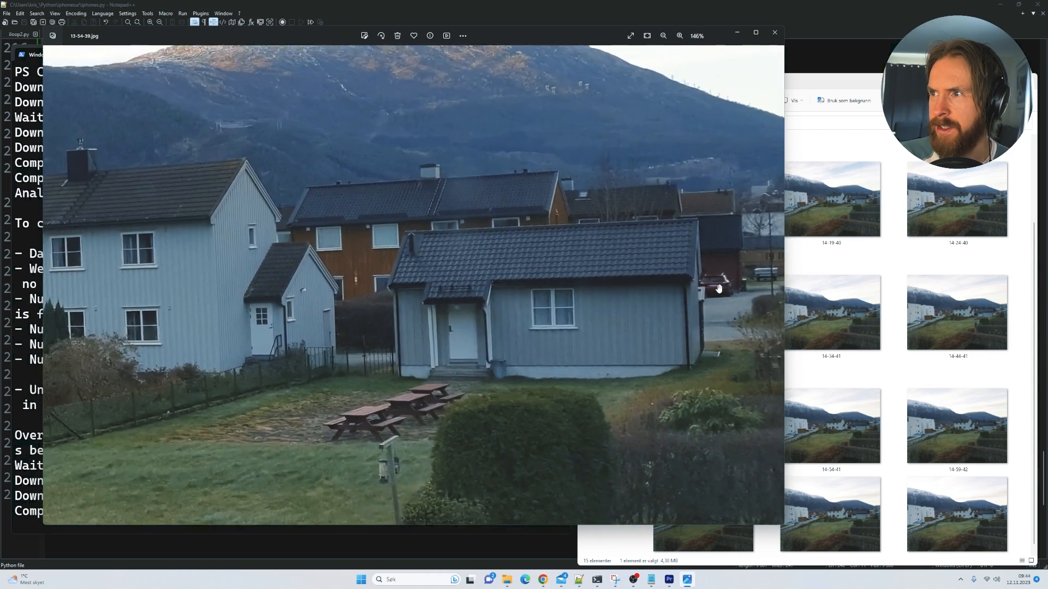
pyautogui.click(662, 35)
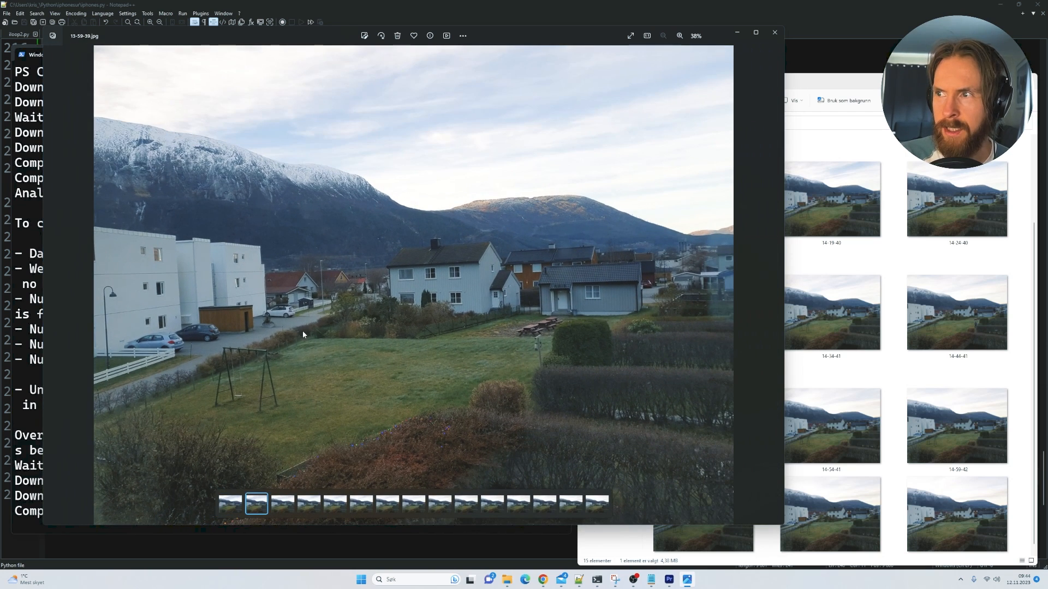
pyautogui.click(229, 502)
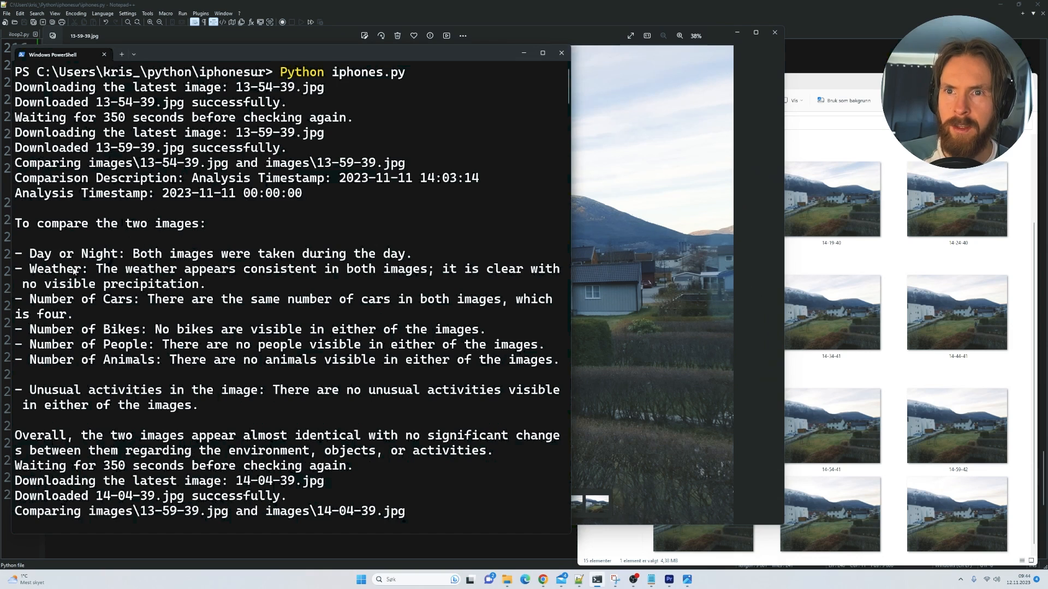
# Go over the comparison report's 'no unusual activities' finding until the 13-59-39 vs 14-04-39 comparison appears, then return to Photos
pyautogui.tripleClick(107, 222)
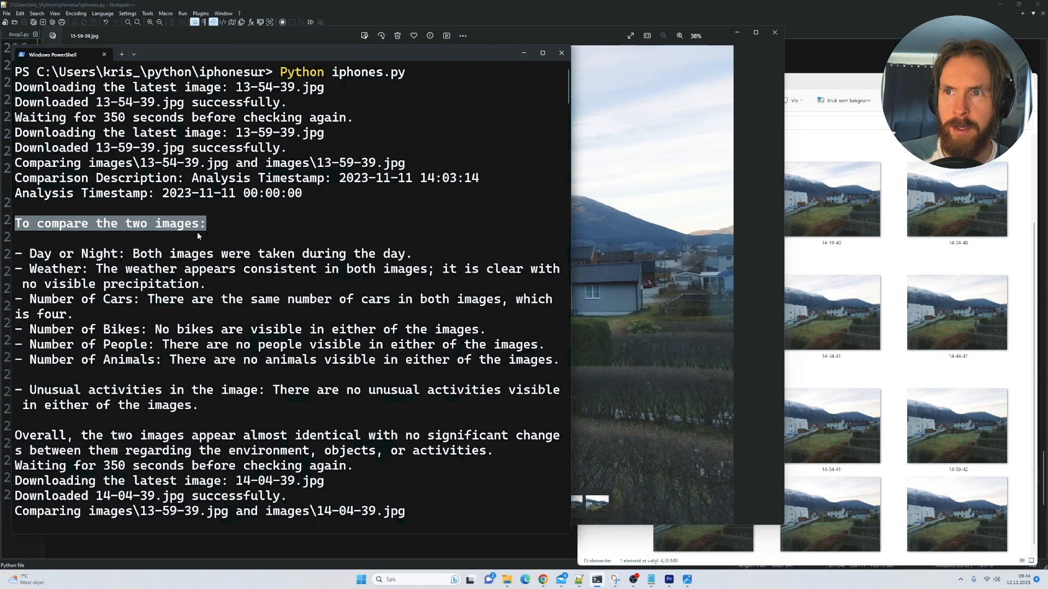
pyautogui.scroll(-3)
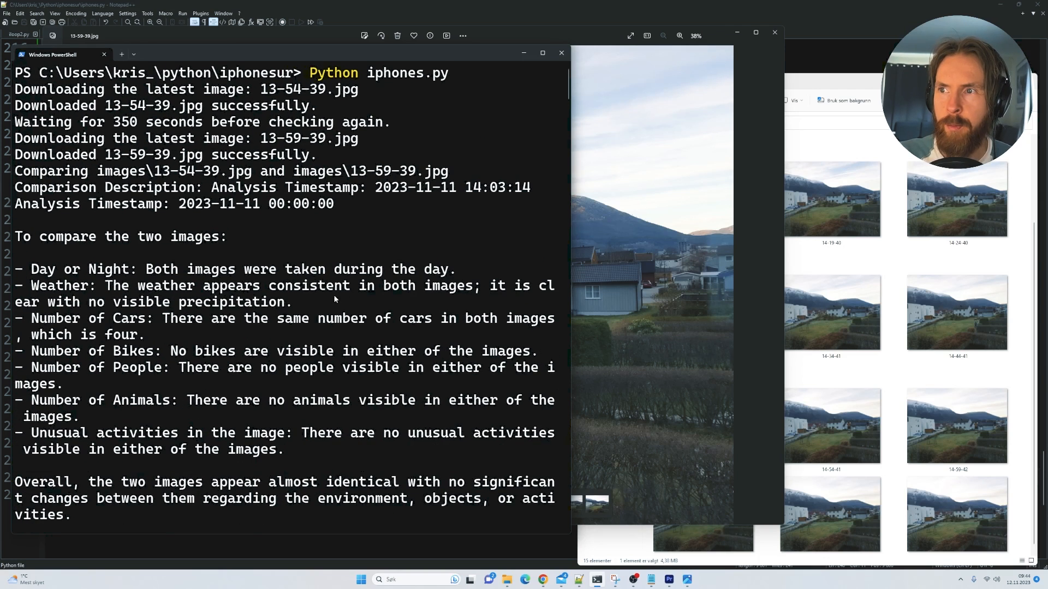
pyautogui.doubleClick(198, 317)
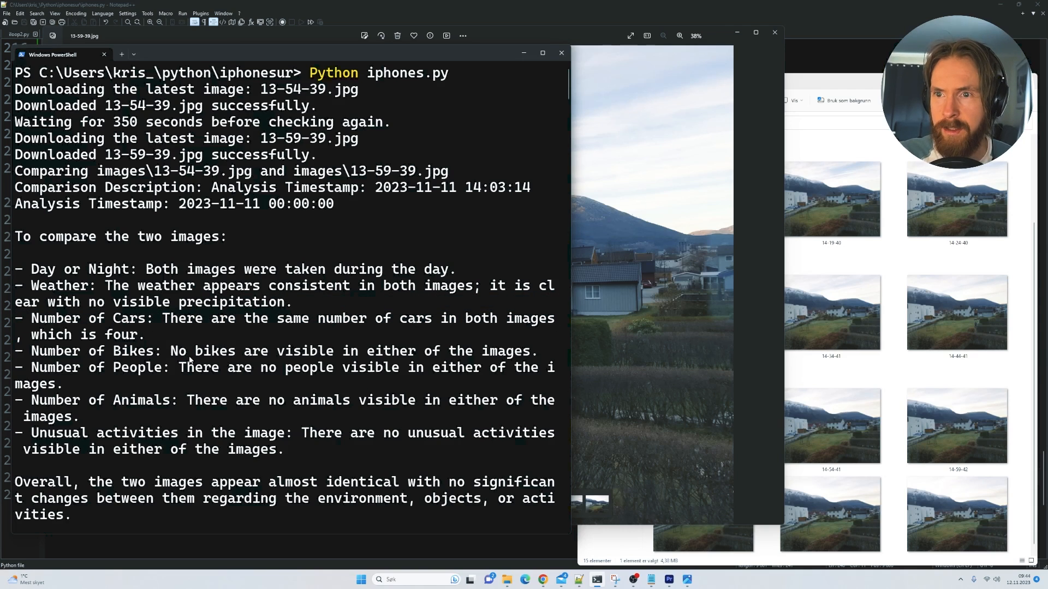
pyautogui.moveTo(192, 368); pyautogui.dragTo(367, 368)
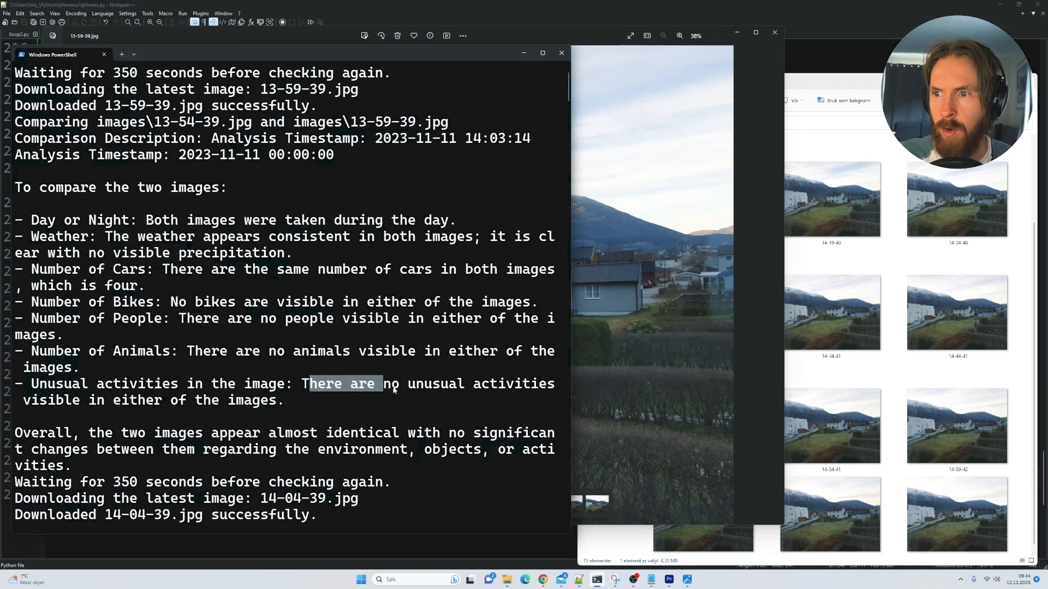
pyautogui.scroll(-3)
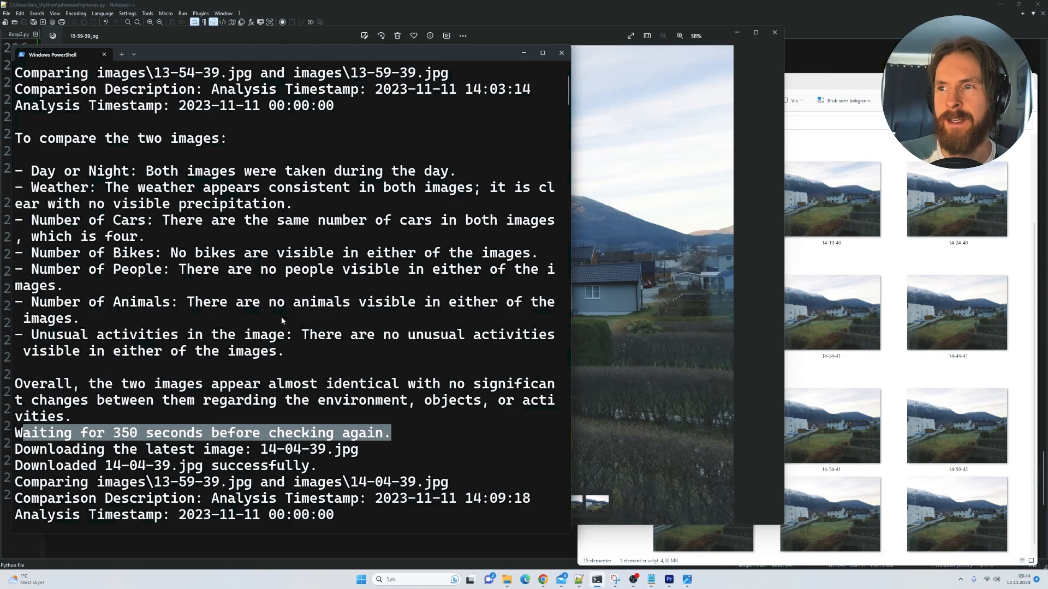
pyautogui.moveTo(607, 237)
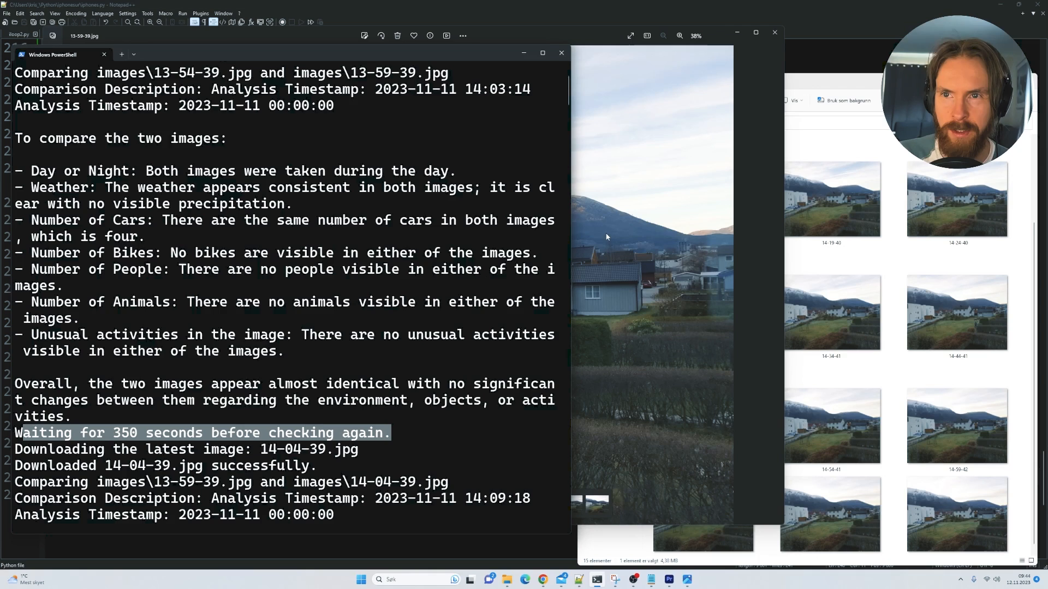
pyautogui.click(413, 502)
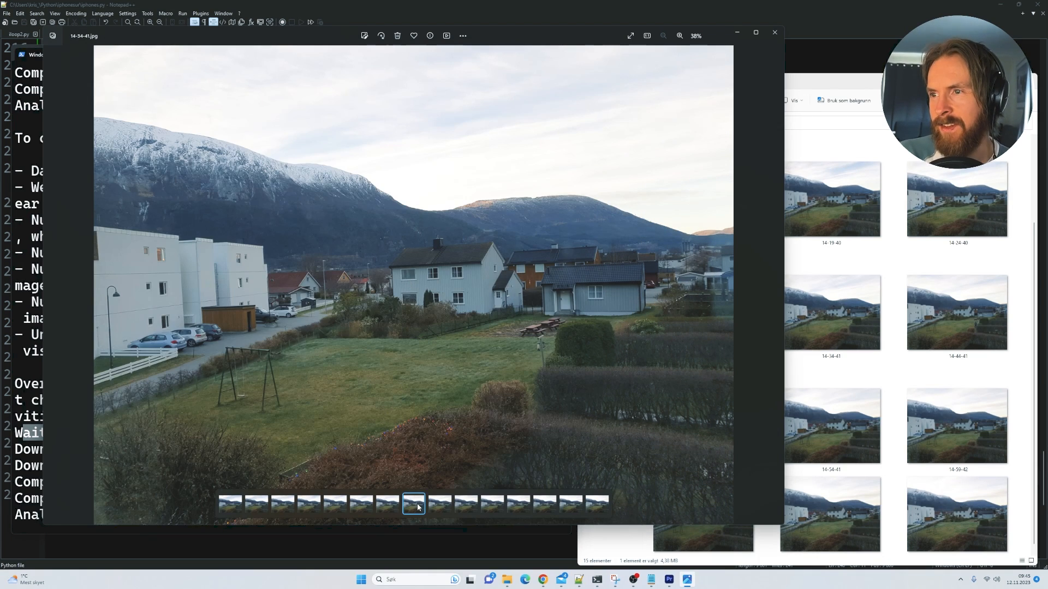
# Show the 14-44-41 shot with a person walking across the lawn
pyautogui.click(439, 503)
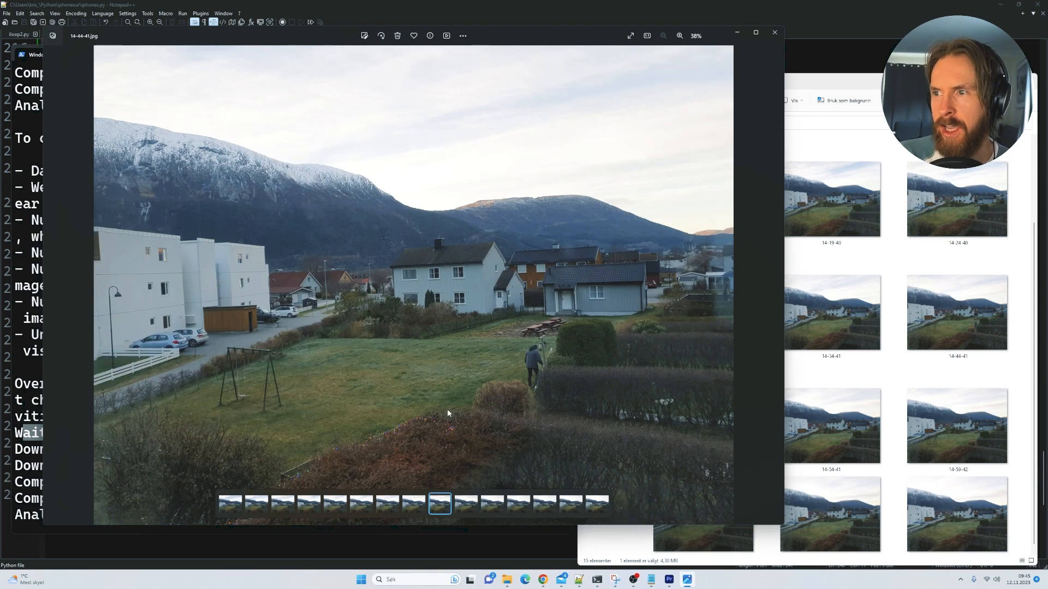
pyautogui.moveTo(531, 371)
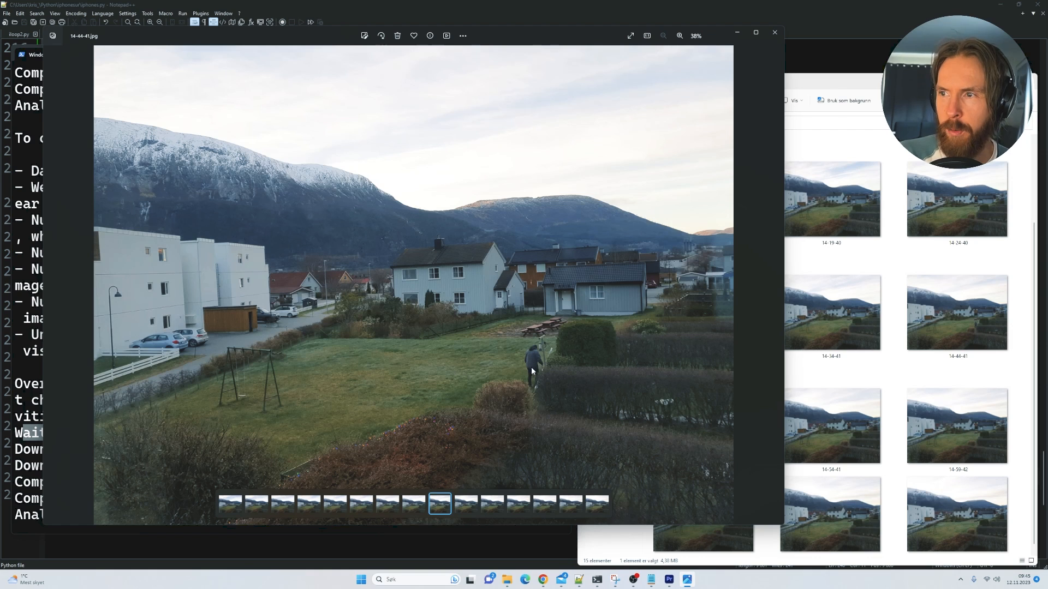
pyautogui.moveTo(537, 359)
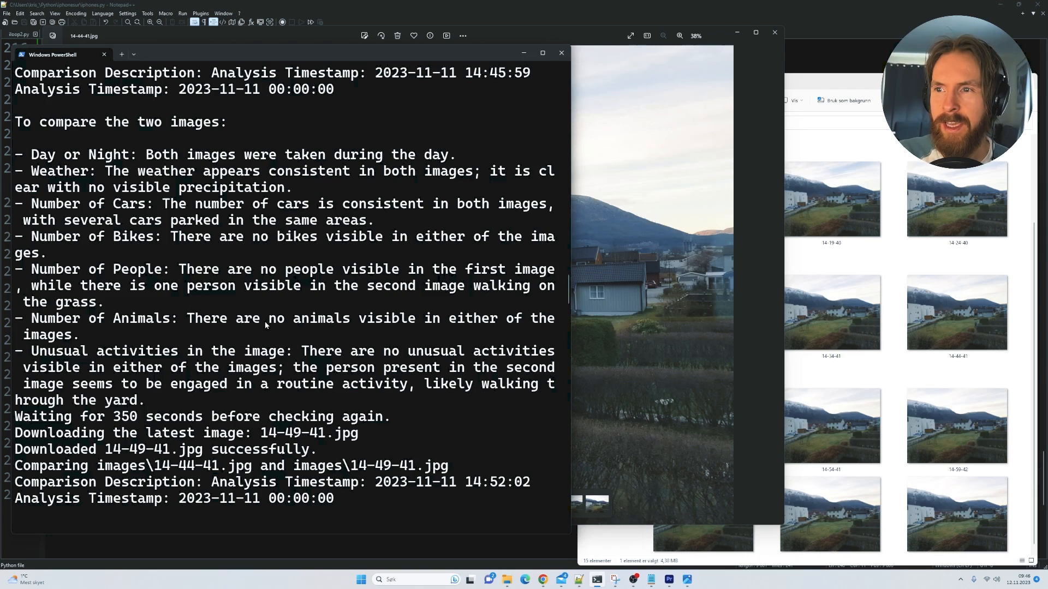
# Highlight the report's 'no unusual activities' finding and the note about one person walking on the grass
pyautogui.moveTo(301, 351); pyautogui.dragTo(525, 350)
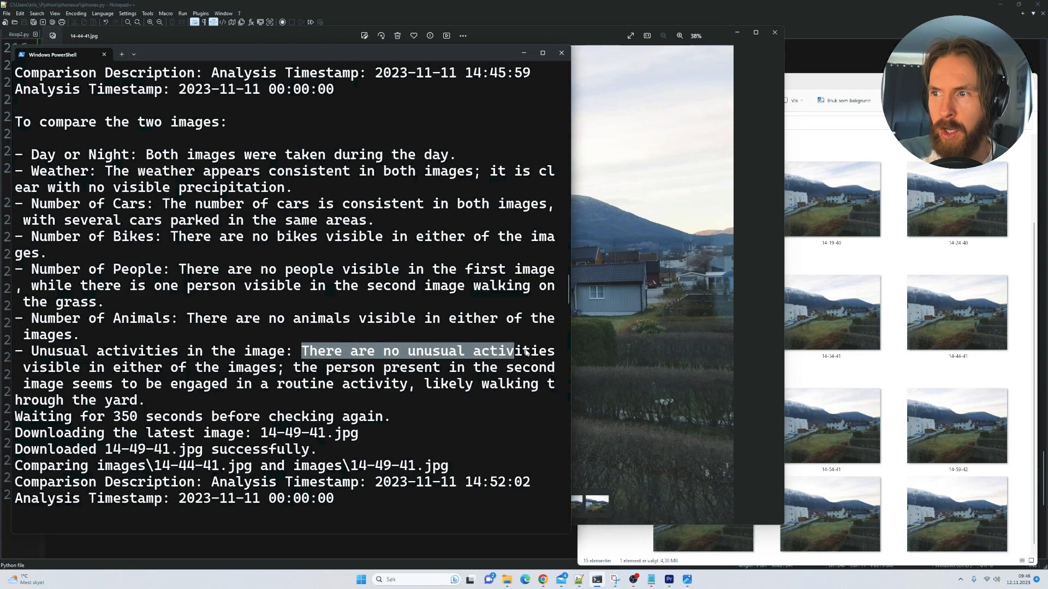
pyautogui.moveTo(514, 351); pyautogui.dragTo(278, 366)
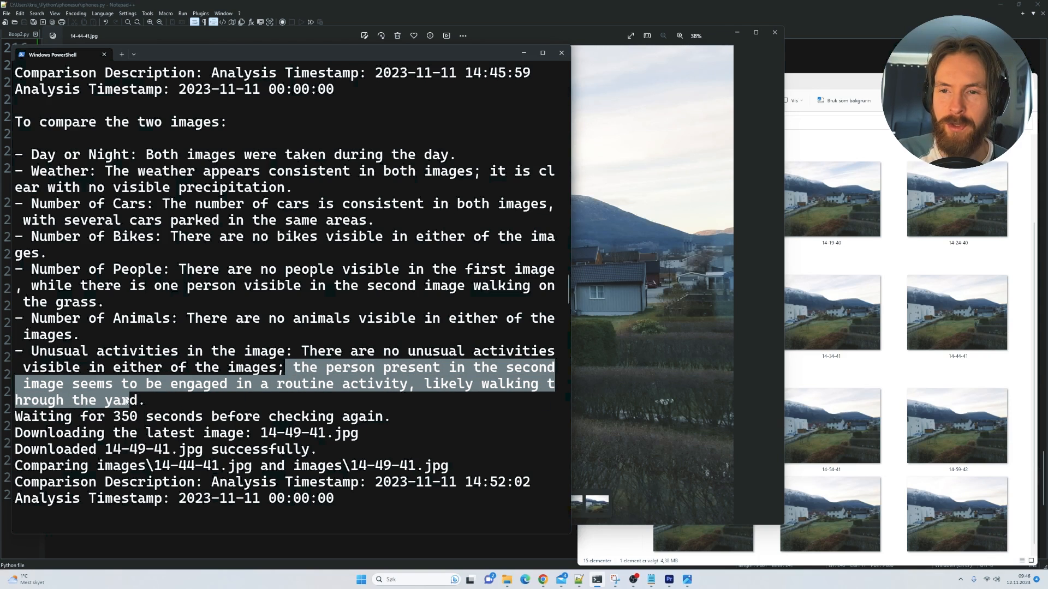
pyautogui.click(160, 401)
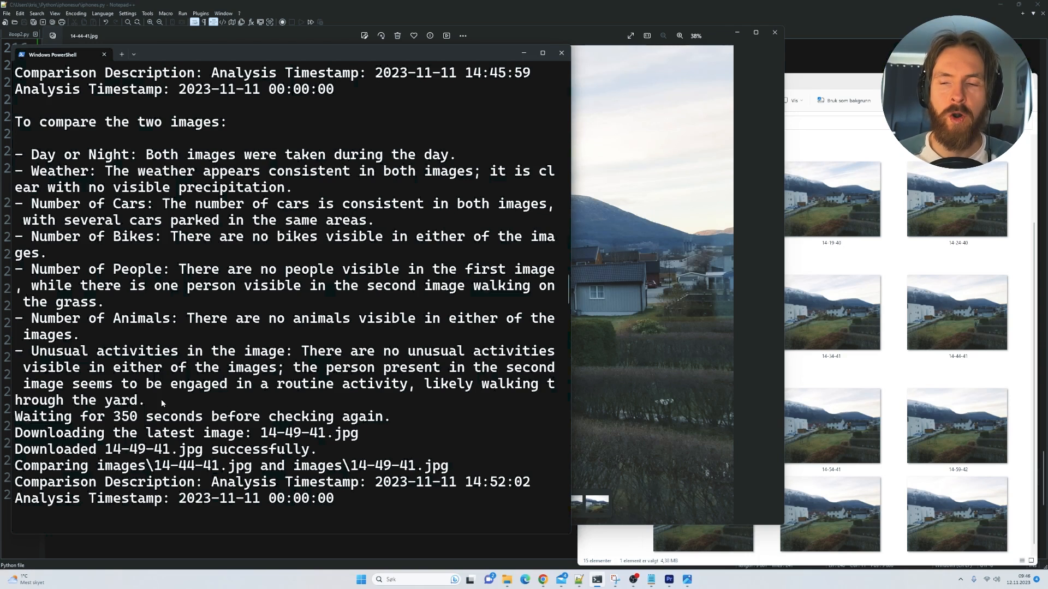
pyautogui.moveTo(641, 287)
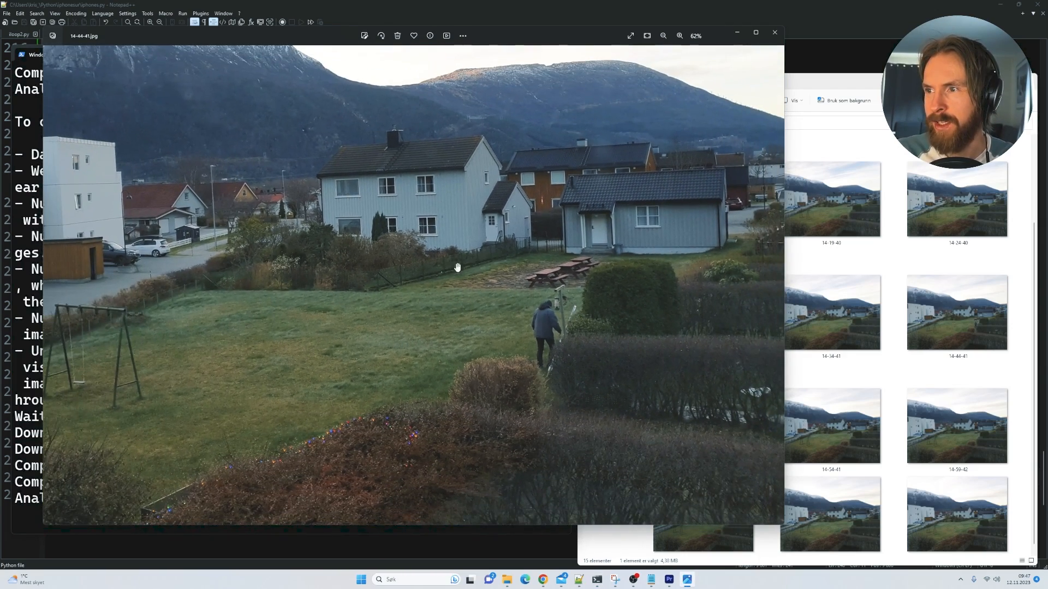
pyautogui.click(662, 35)
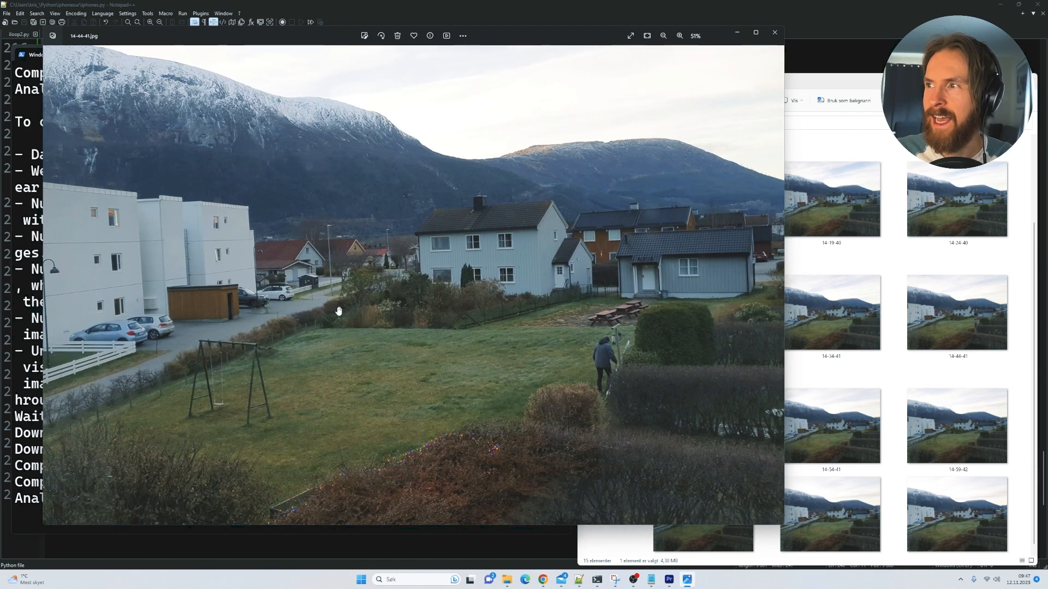
pyautogui.click(663, 35)
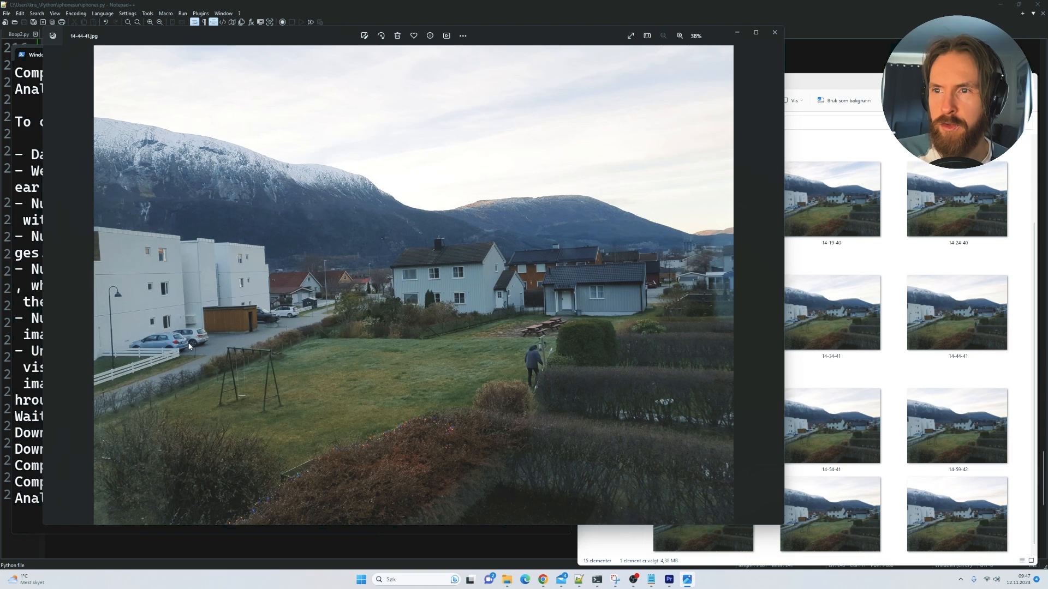
pyautogui.moveTo(266, 354)
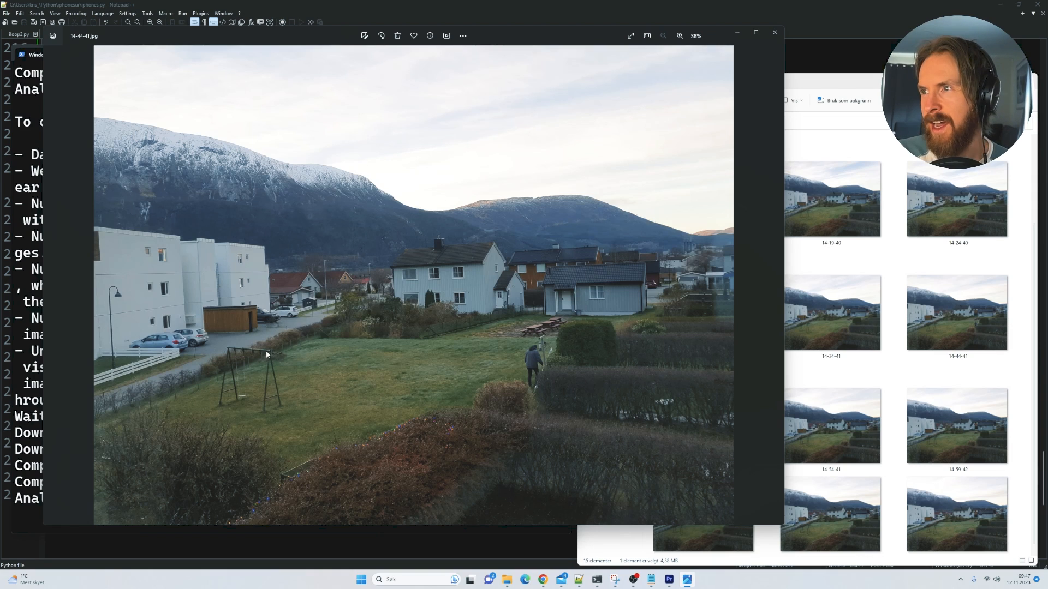
pyautogui.moveTo(364, 232)
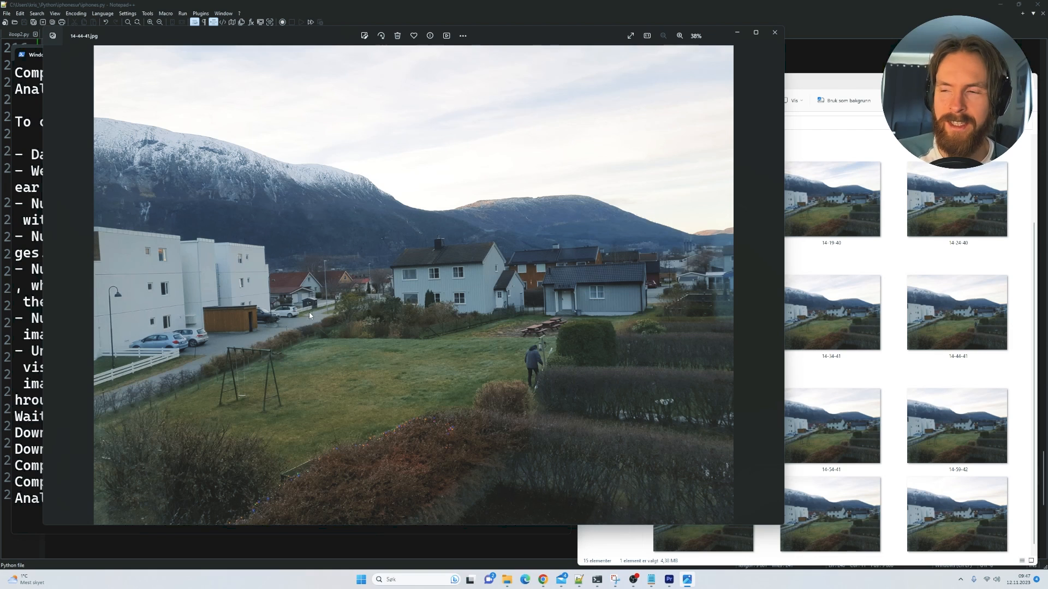
pyautogui.moveTo(293, 351)
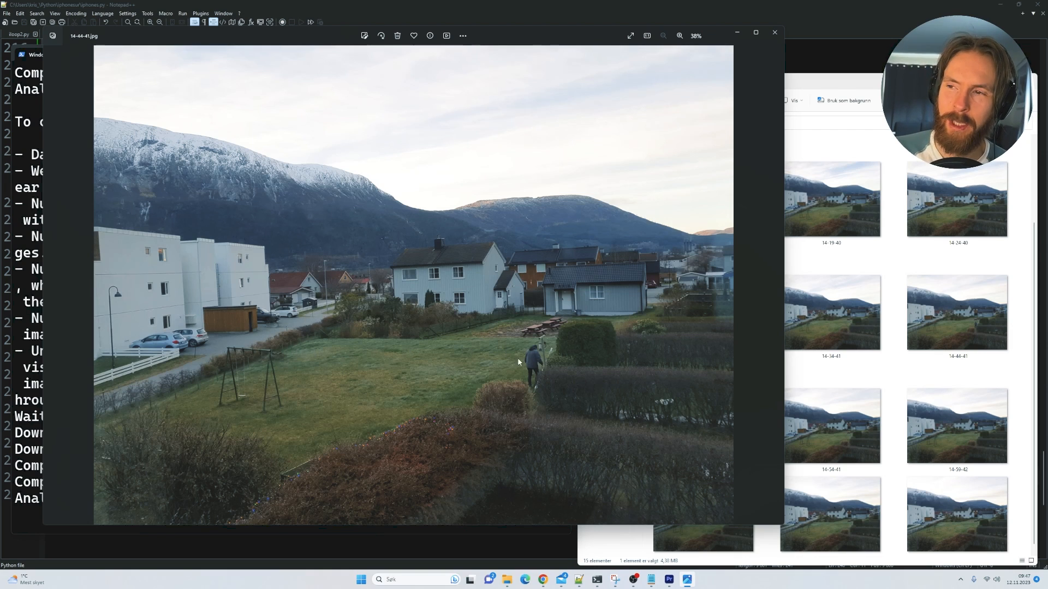
pyautogui.moveTo(394, 326)
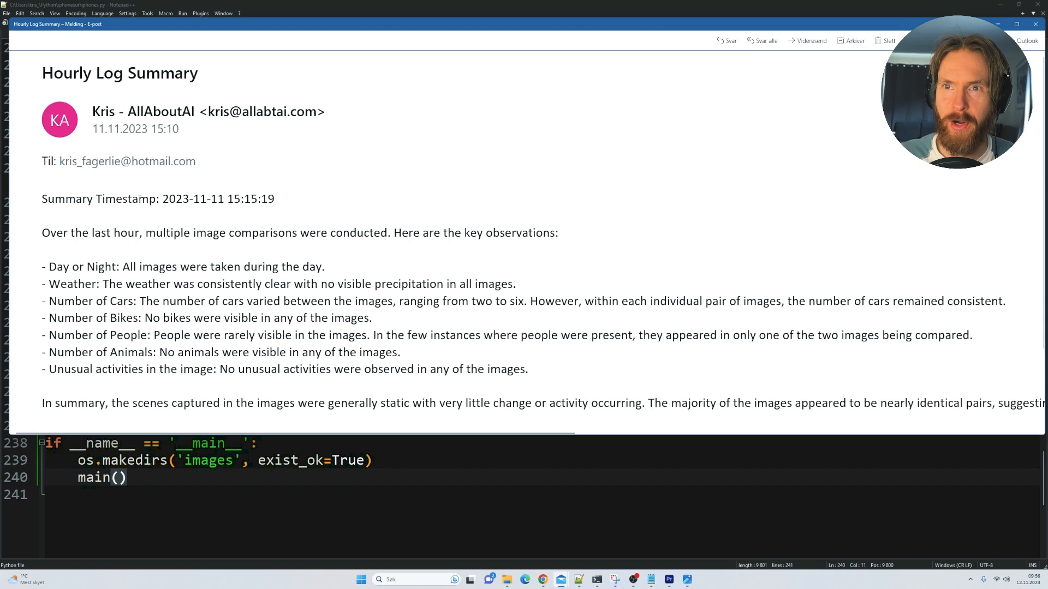
# Read the Hourly Log Summary email's findings: all daytime images, varying car counts, people rarely visible
pyautogui.moveTo(163, 198); pyautogui.dragTo(274, 199)
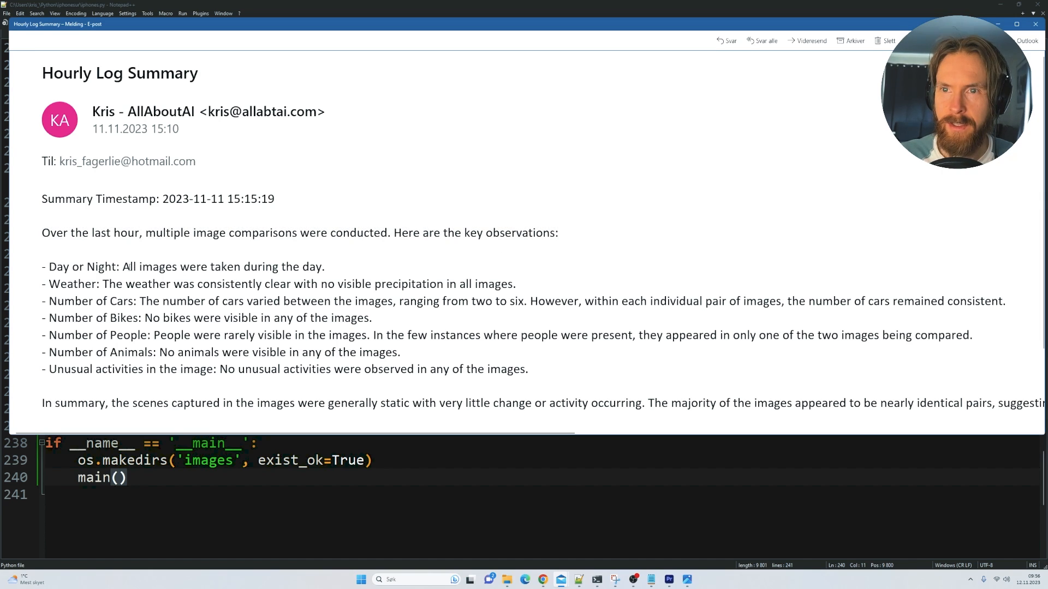
pyautogui.moveTo(122, 266); pyautogui.dragTo(325, 266)
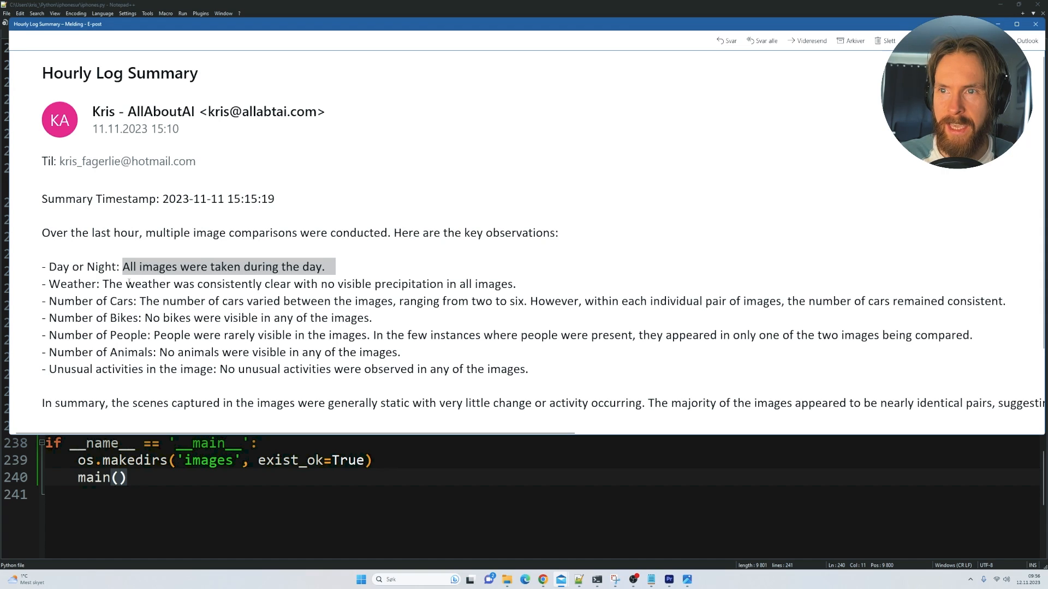
pyautogui.moveTo(129, 284); pyautogui.dragTo(293, 284)
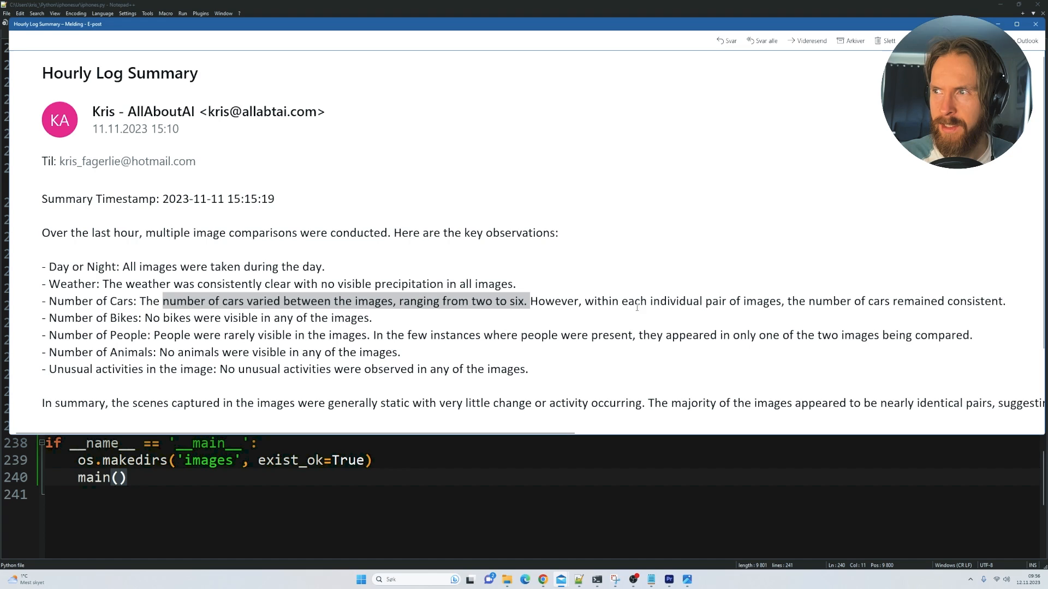
pyautogui.moveTo(585, 302); pyautogui.dragTo(852, 301)
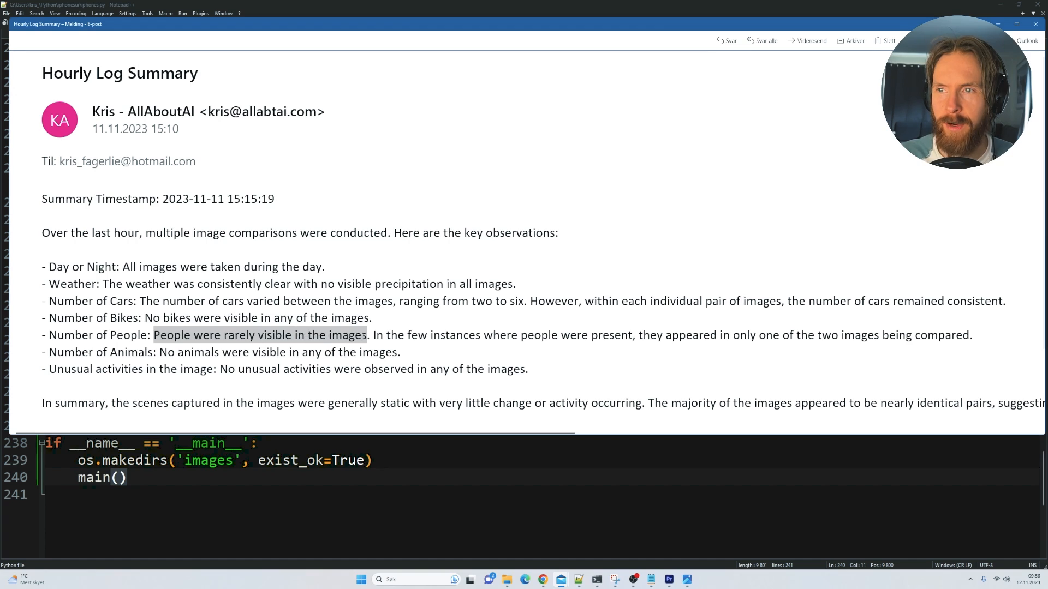
pyautogui.moveTo(368, 335); pyautogui.dragTo(558, 335)
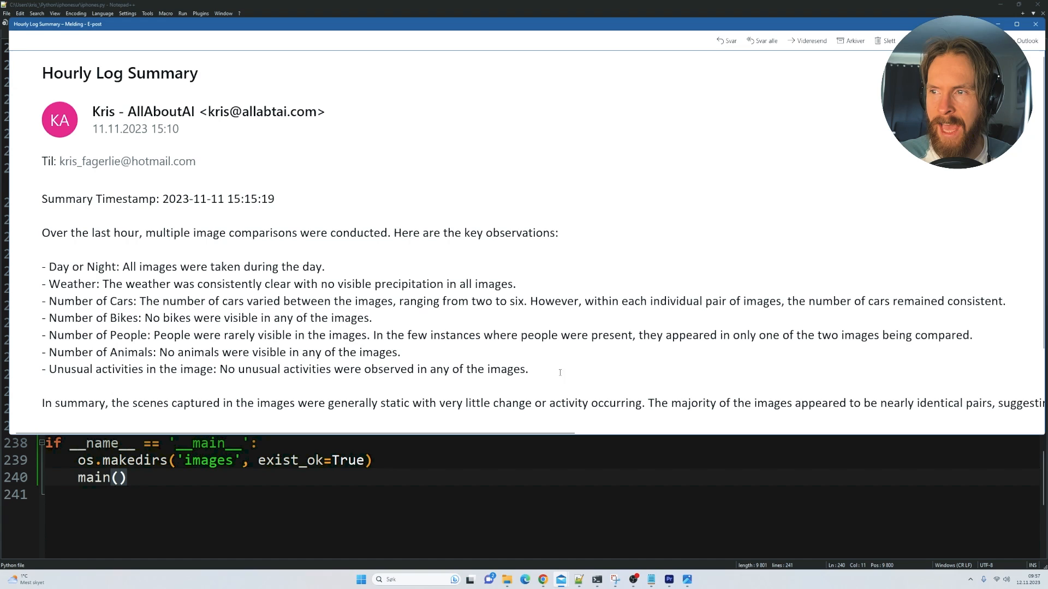
pyautogui.moveTo(219, 406)
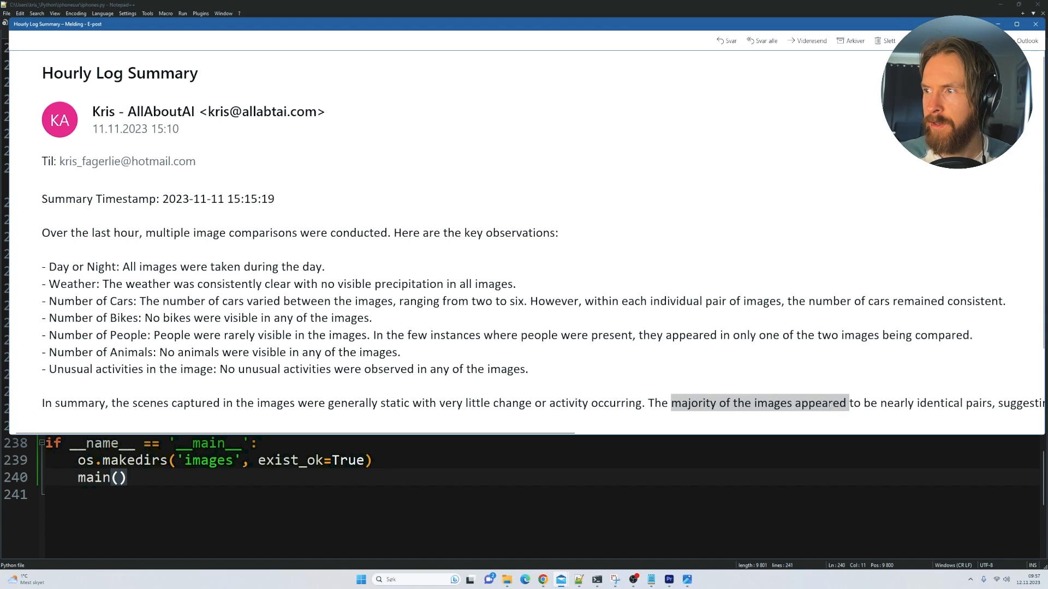
pyautogui.click(938, 374)
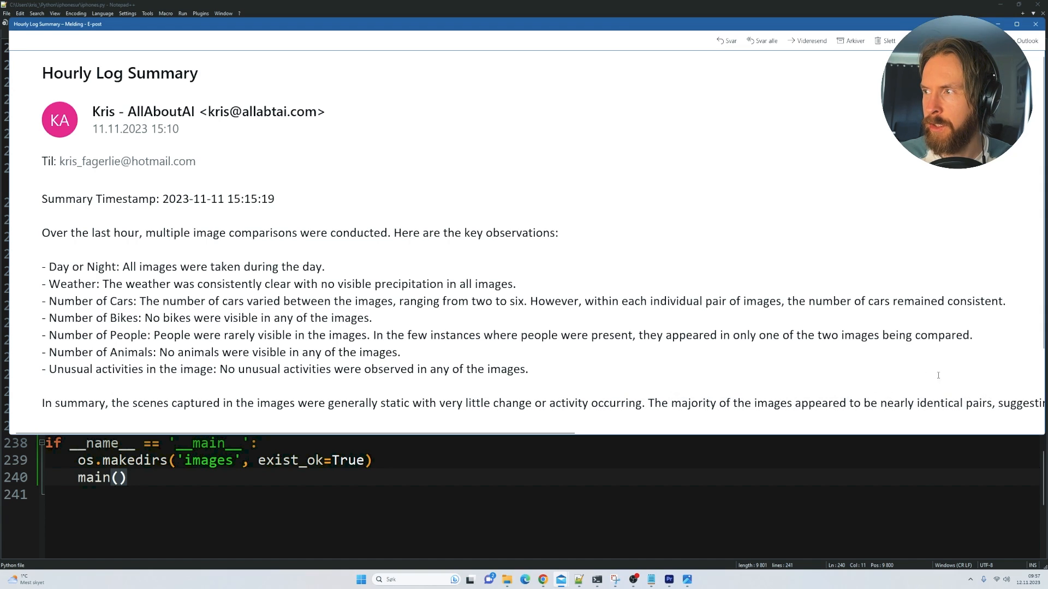